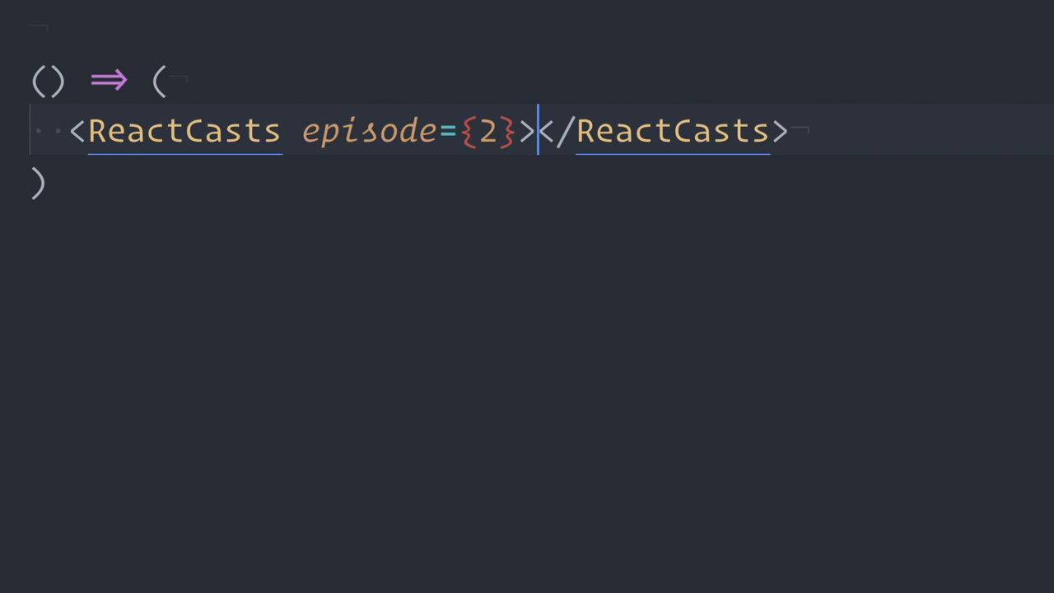
text(Function as Child Components)
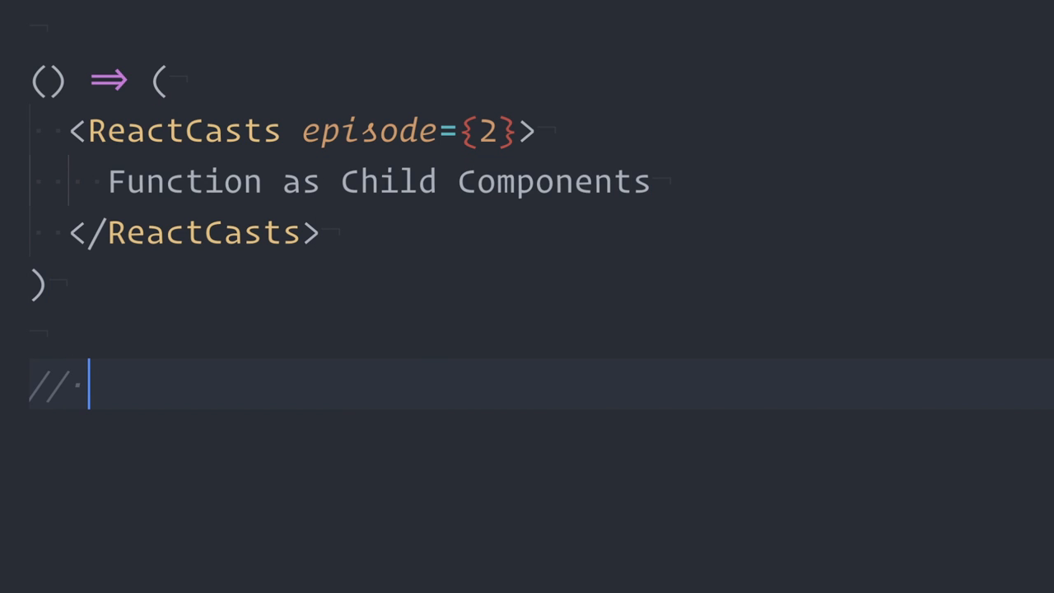
text(// With @cassiozen)
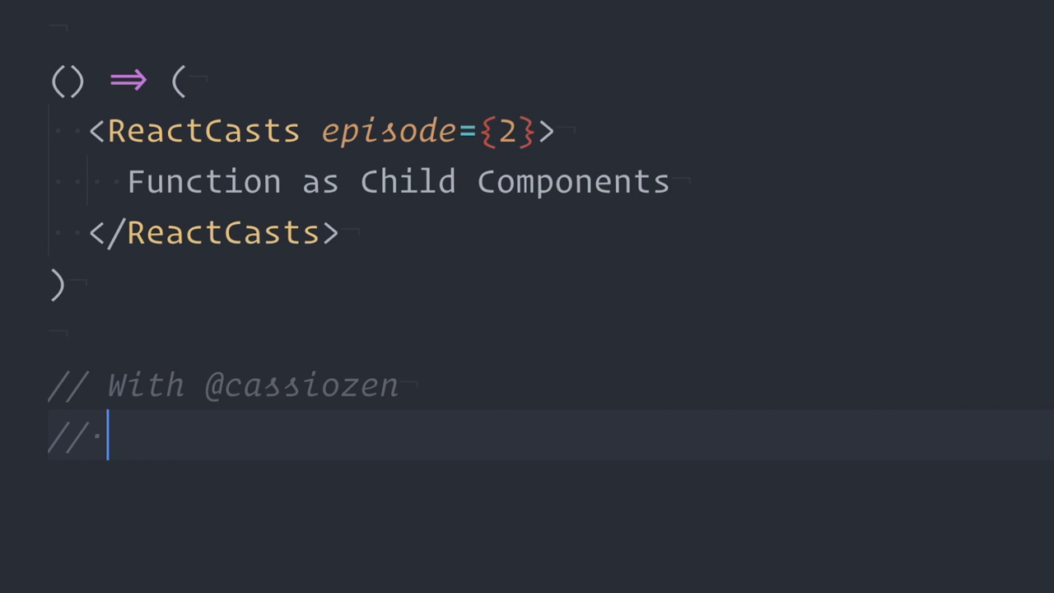
text(Special Guest: Mel M)
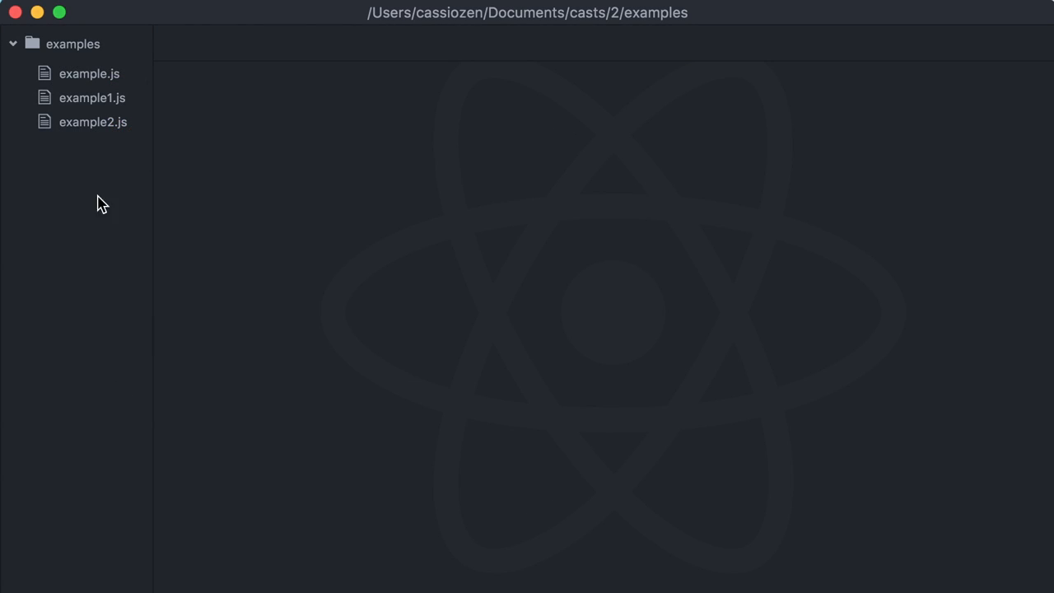
Step: In example.js replace <Child/> with { param => <div>{param}</div> } and save
click(89, 73)
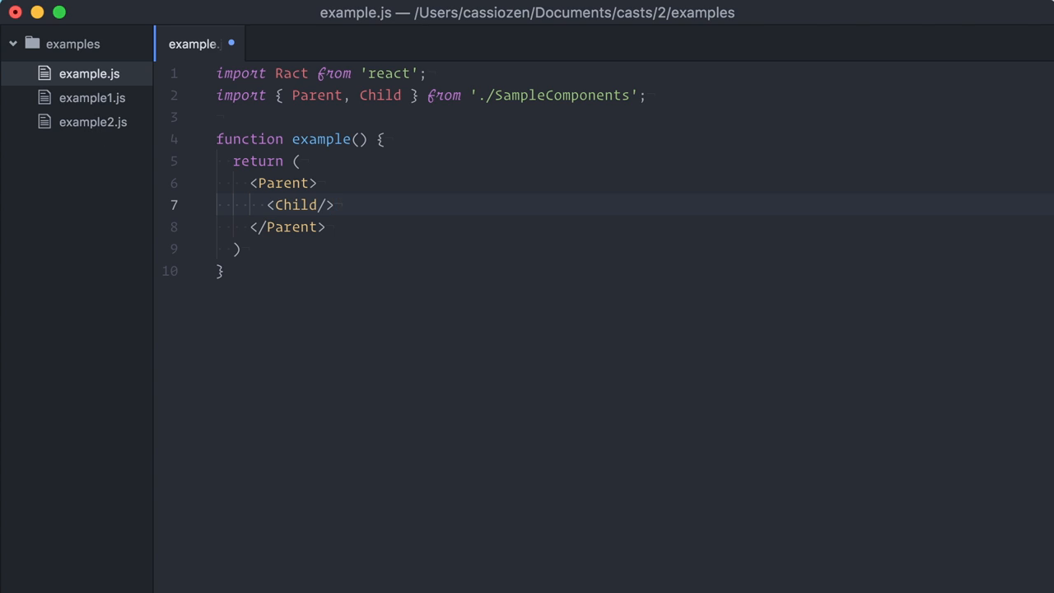
key(enter)
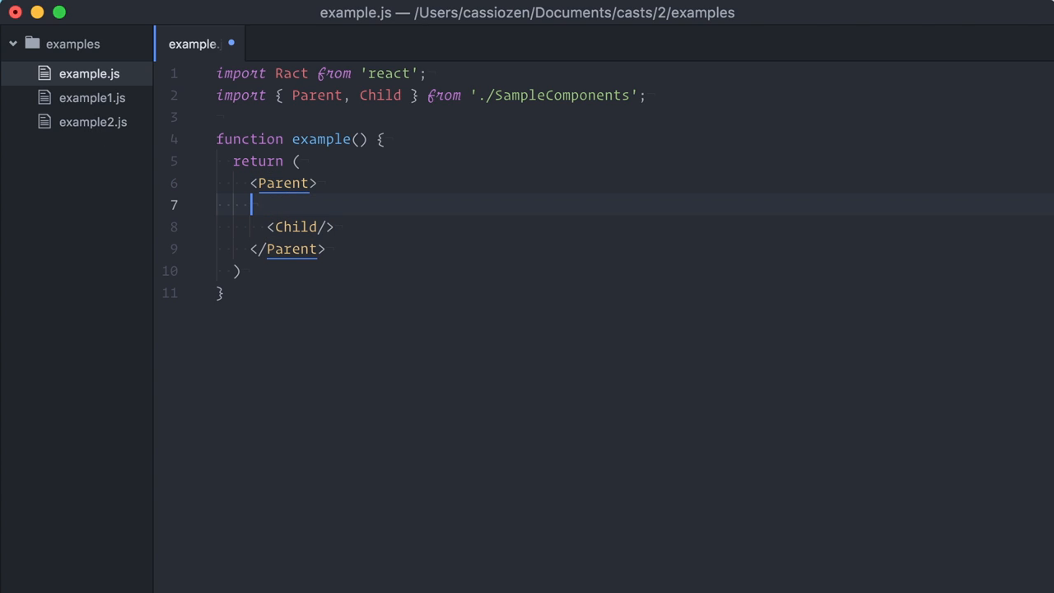
text({ param =>)
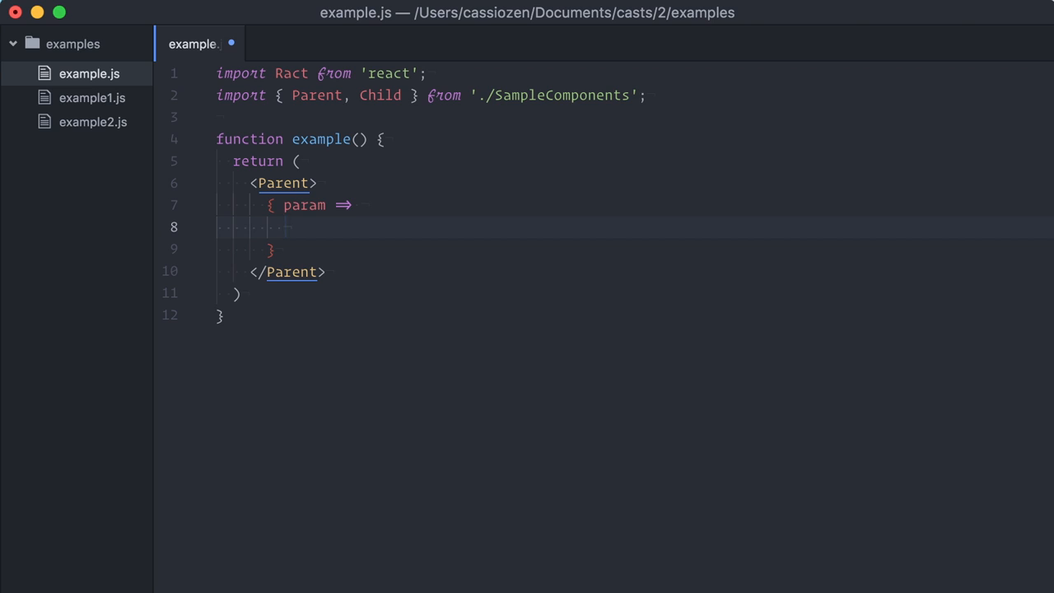
text(<div>)
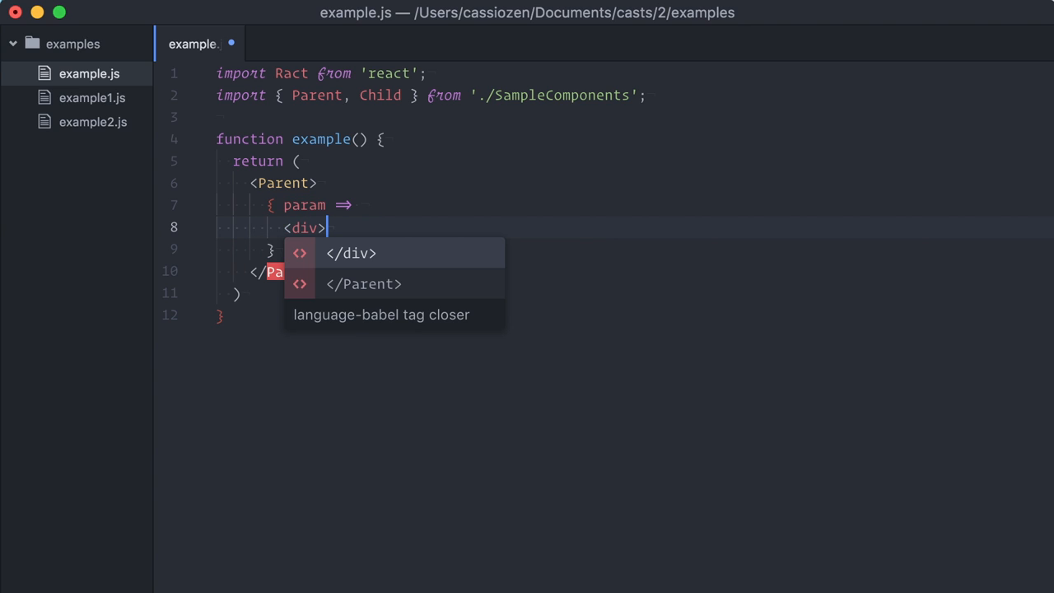
key(Enter)
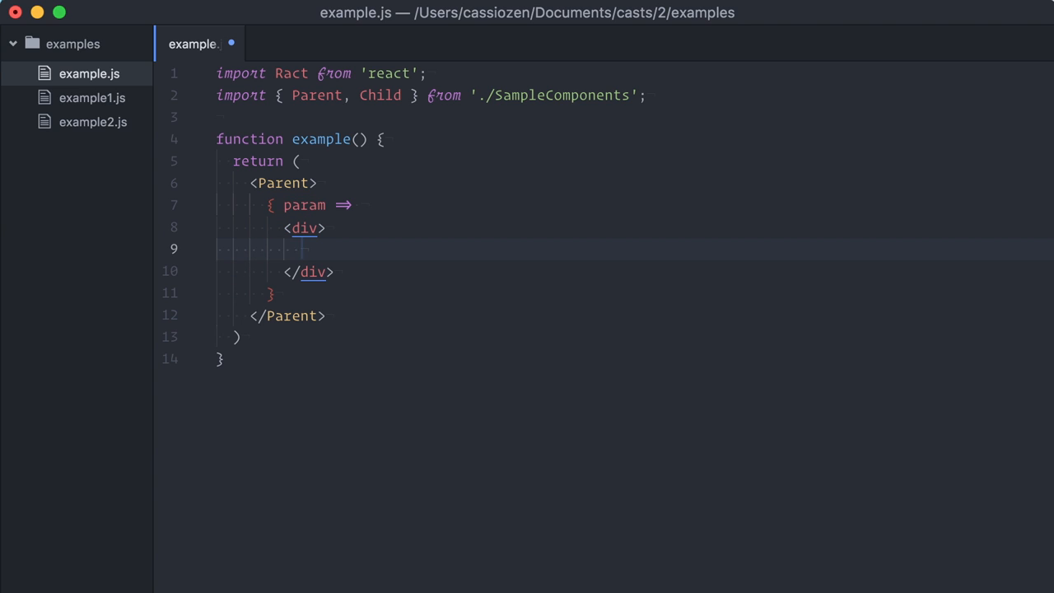
text({param})
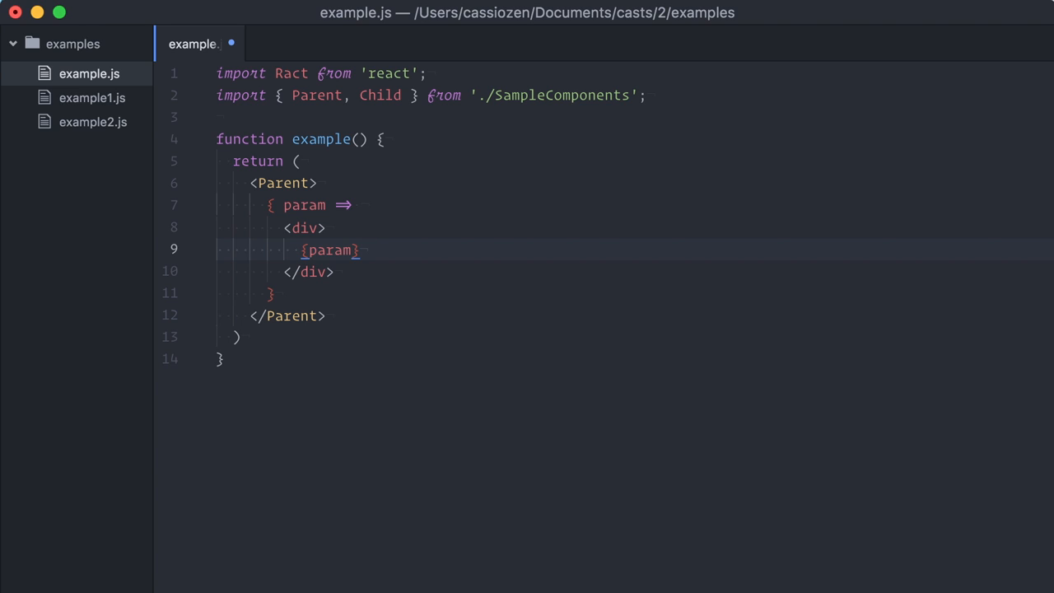
click(359, 250)
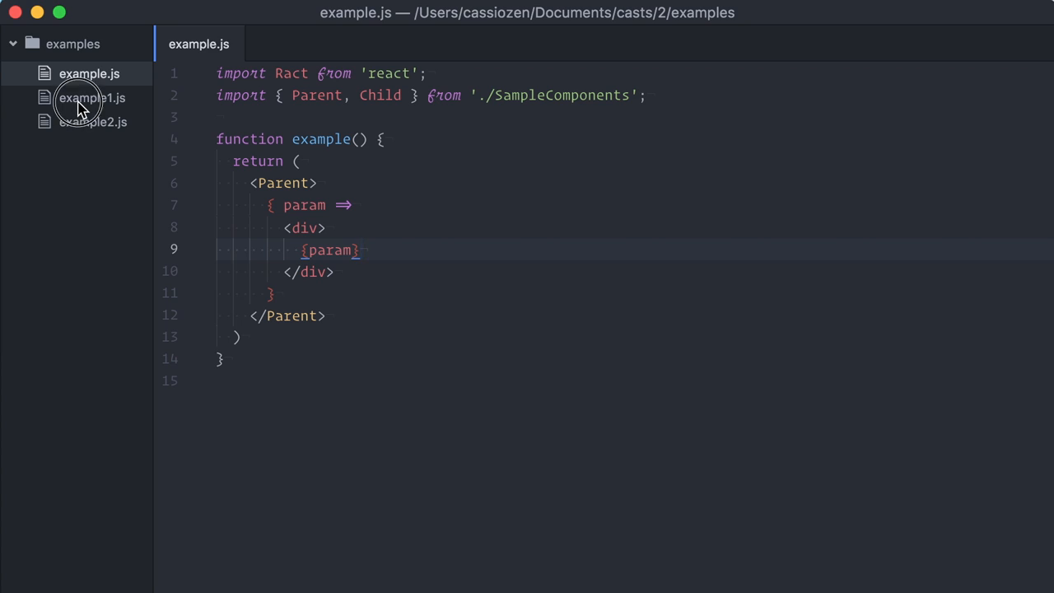
Step: View example1.js, then example2.js showing LoggedUser's login/logout render functions
click(92, 97)
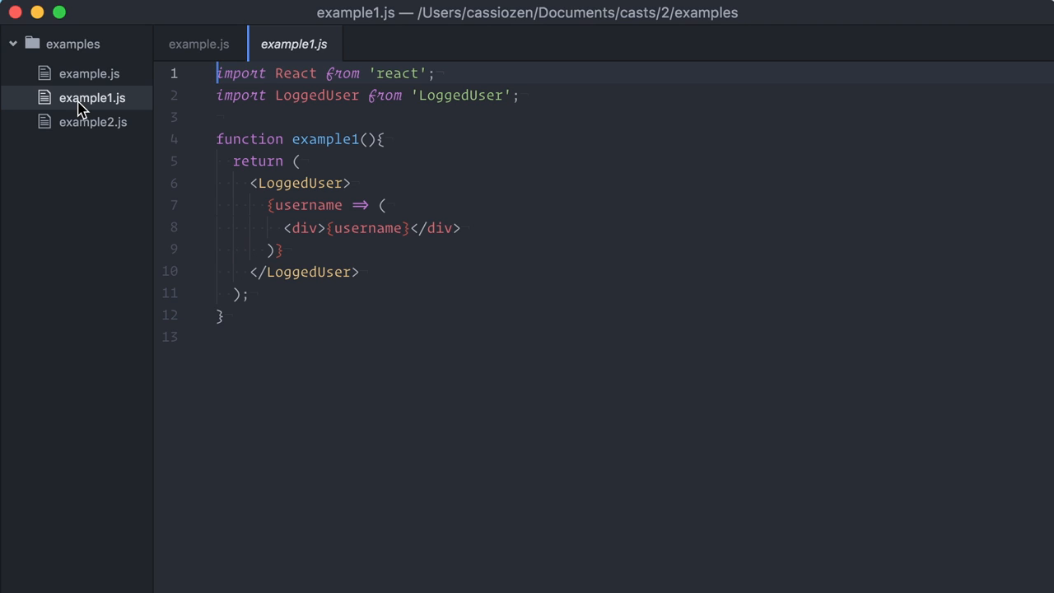
mouse_move(79, 122)
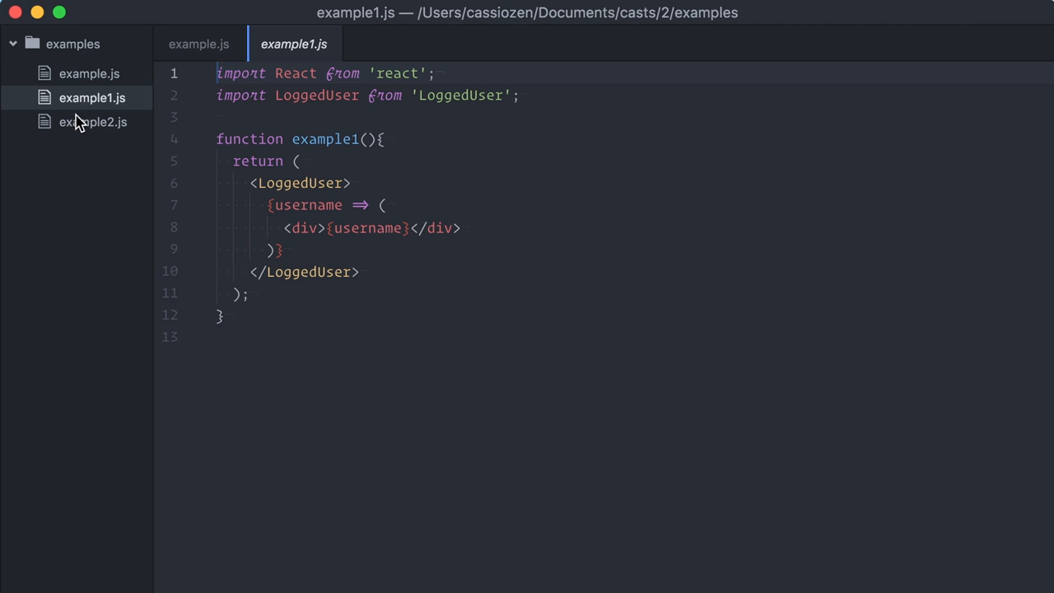
click(92, 122)
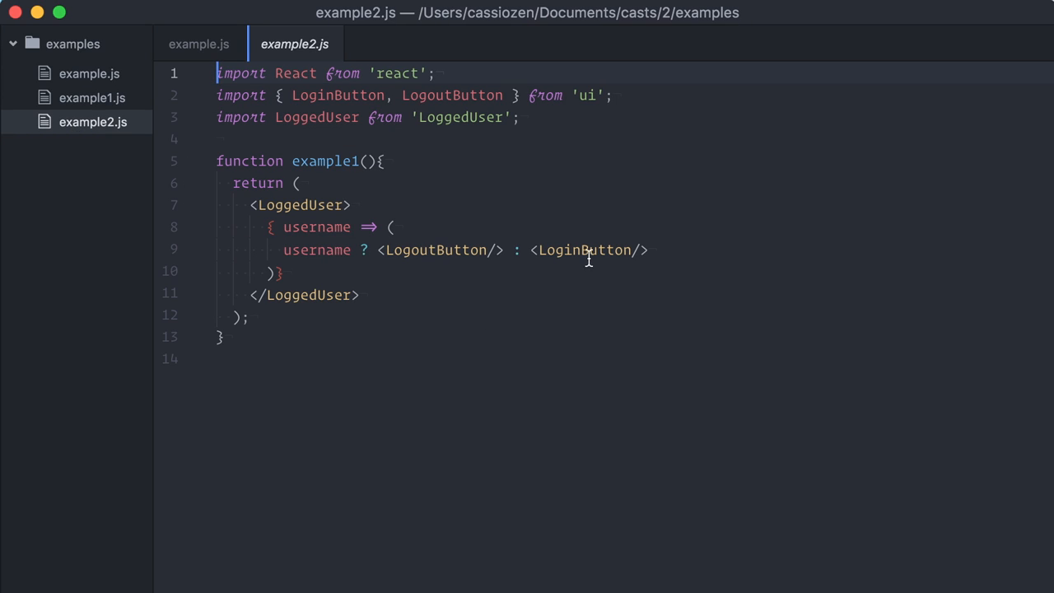
double_click(584, 250)
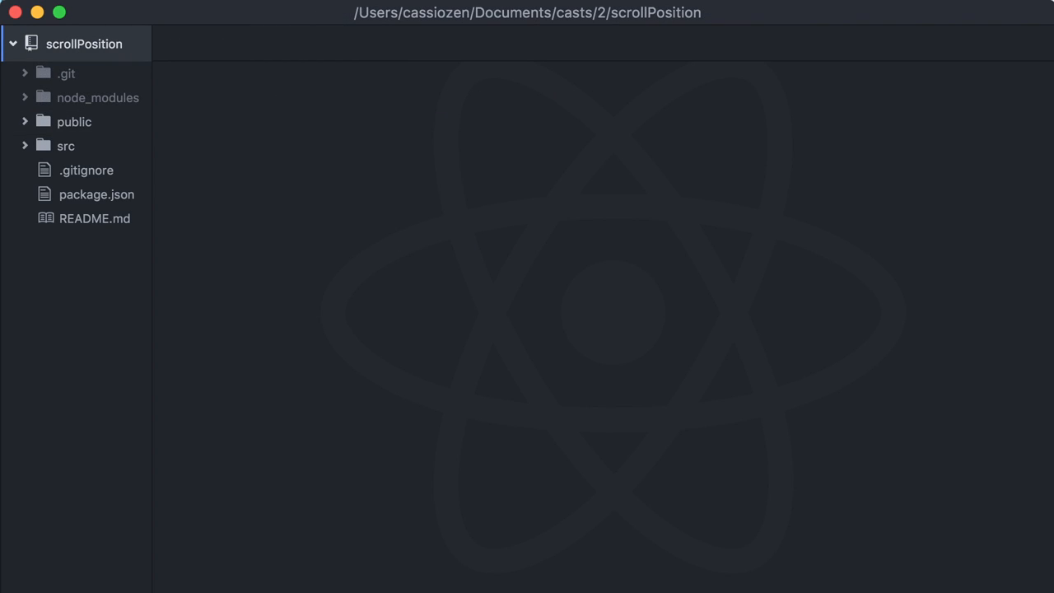
mouse_move(98, 164)
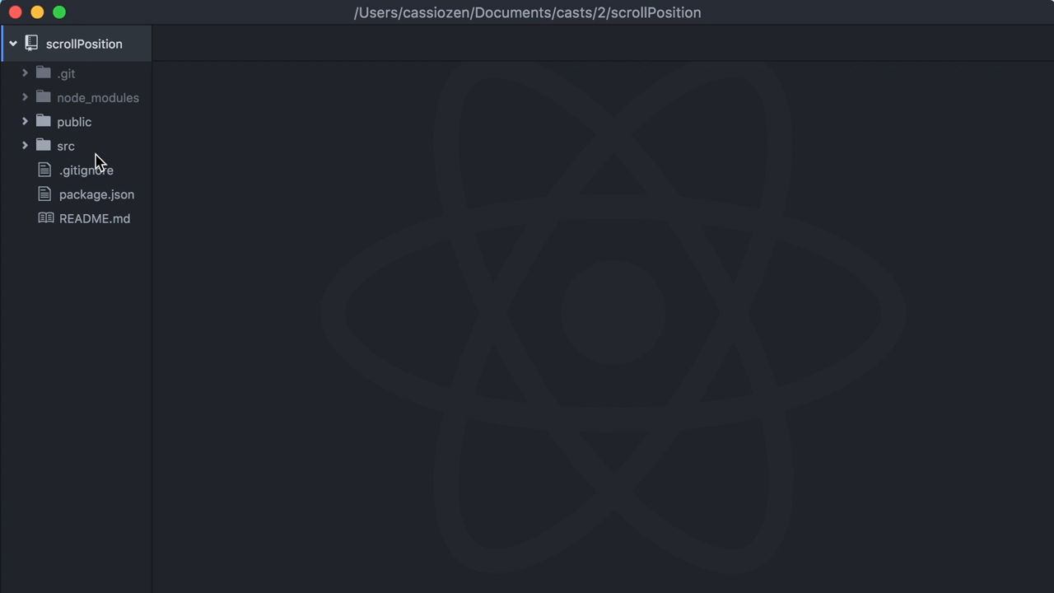
Step: Create a facc folder in src and a new ScrollPos.js file inside it
click(66, 145)
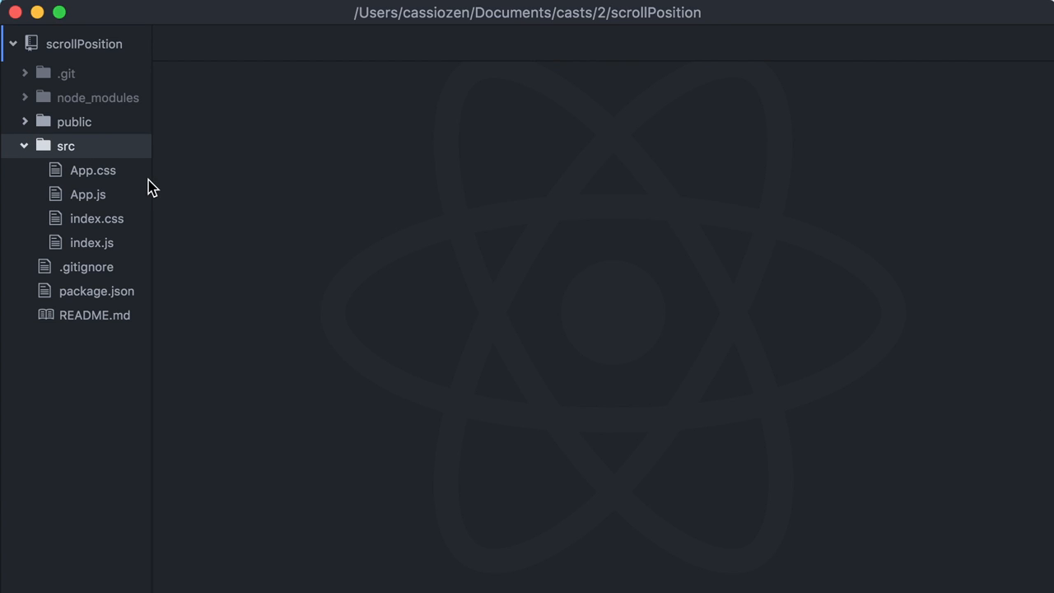
right_click(66, 145)
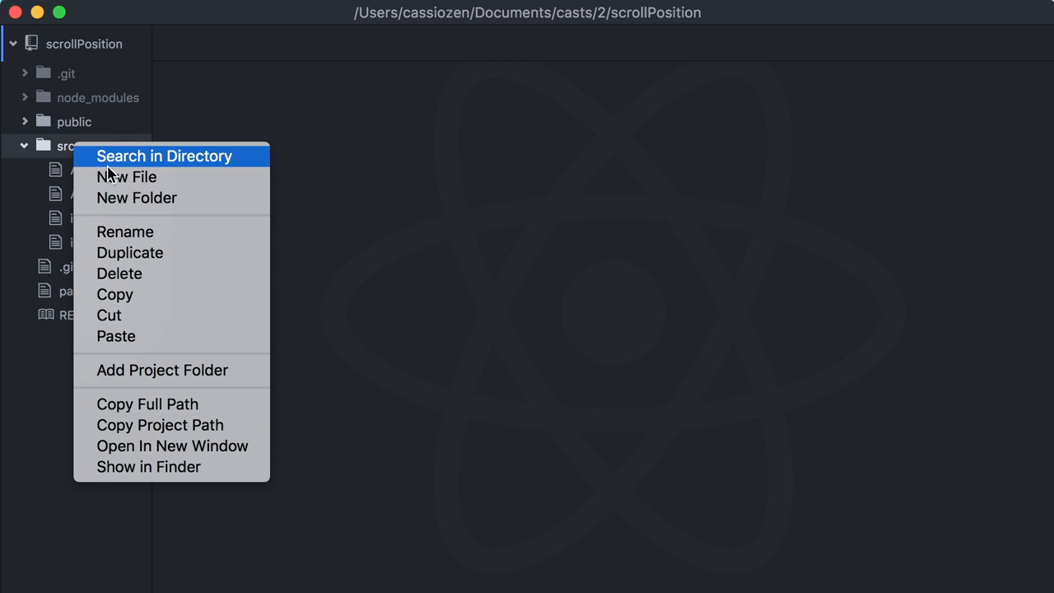
click(137, 198)
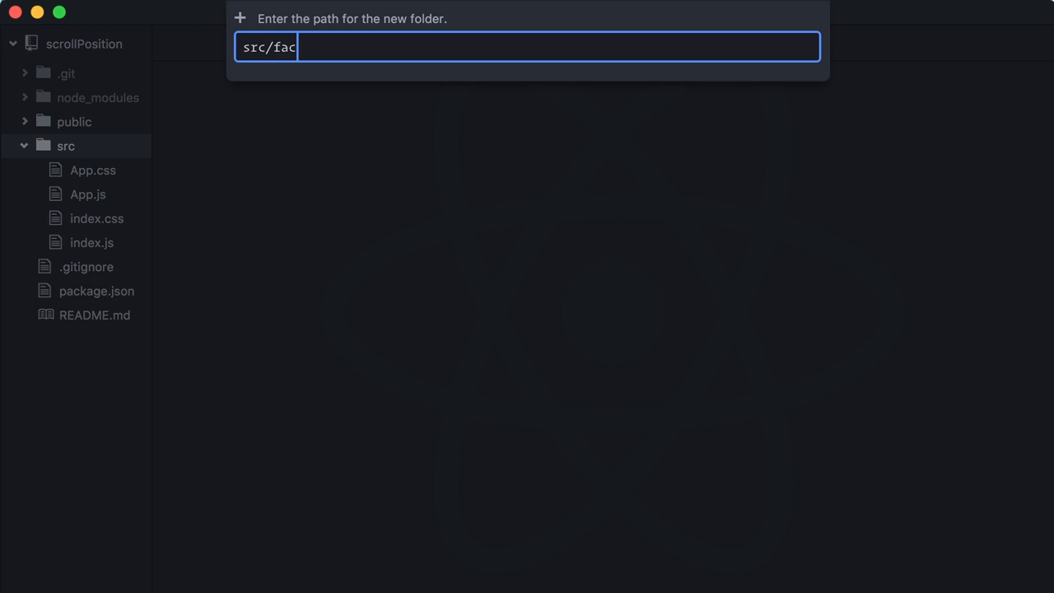
key(Enter)
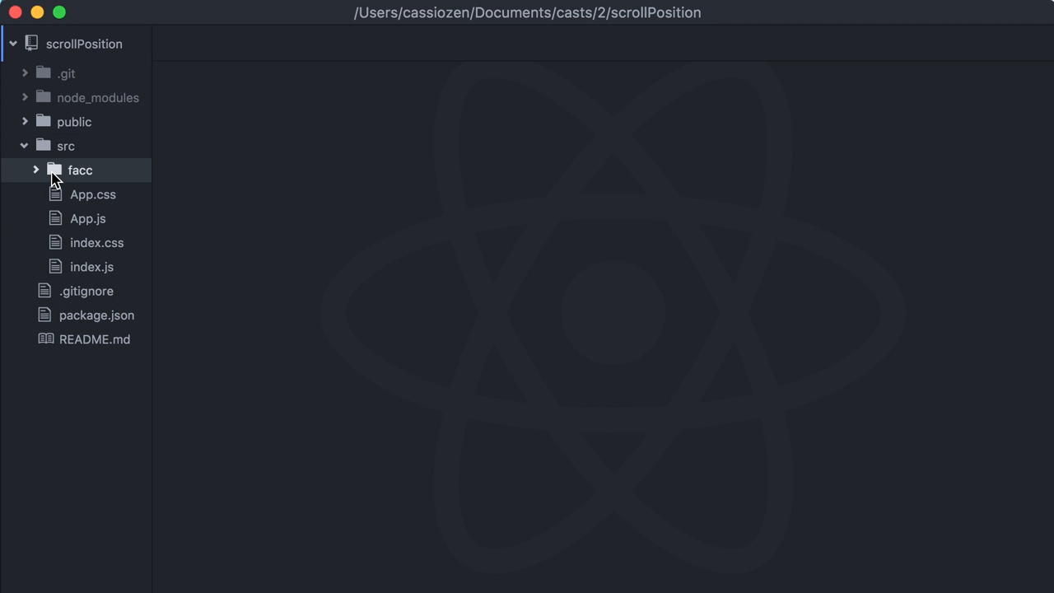
mouse_move(81, 204)
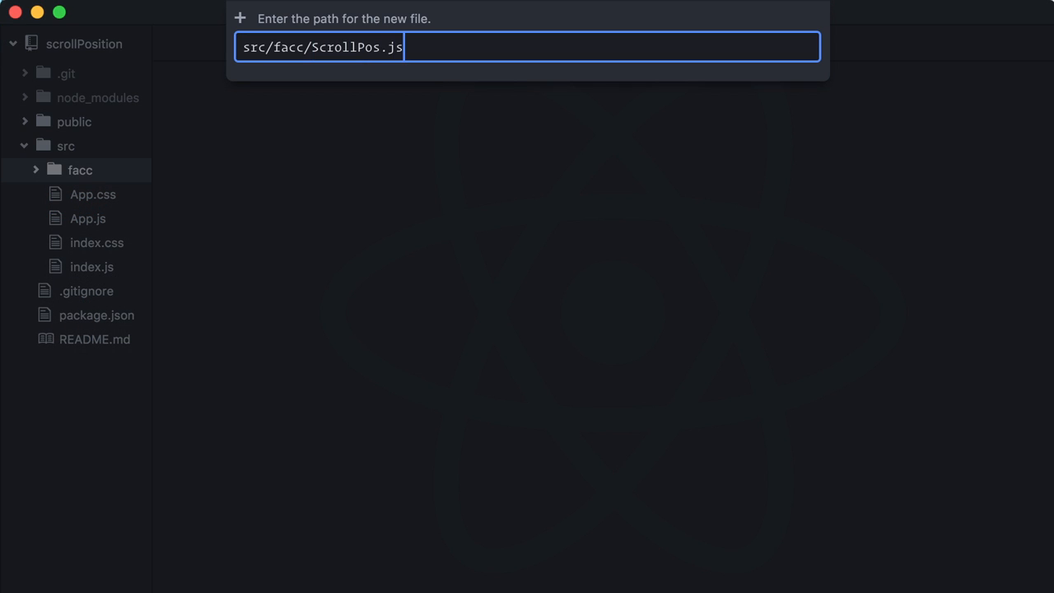
key(enter)
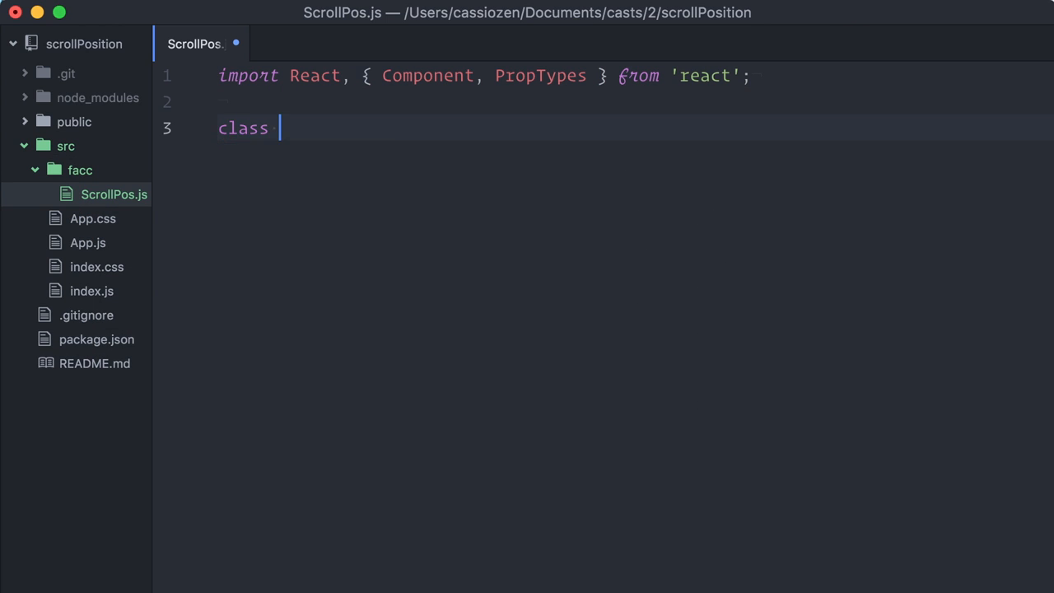
Step: Define ScrollPos extending Component with children: PropTypes.func.isRequired and a render method
text(ScrollPos extends Component {)
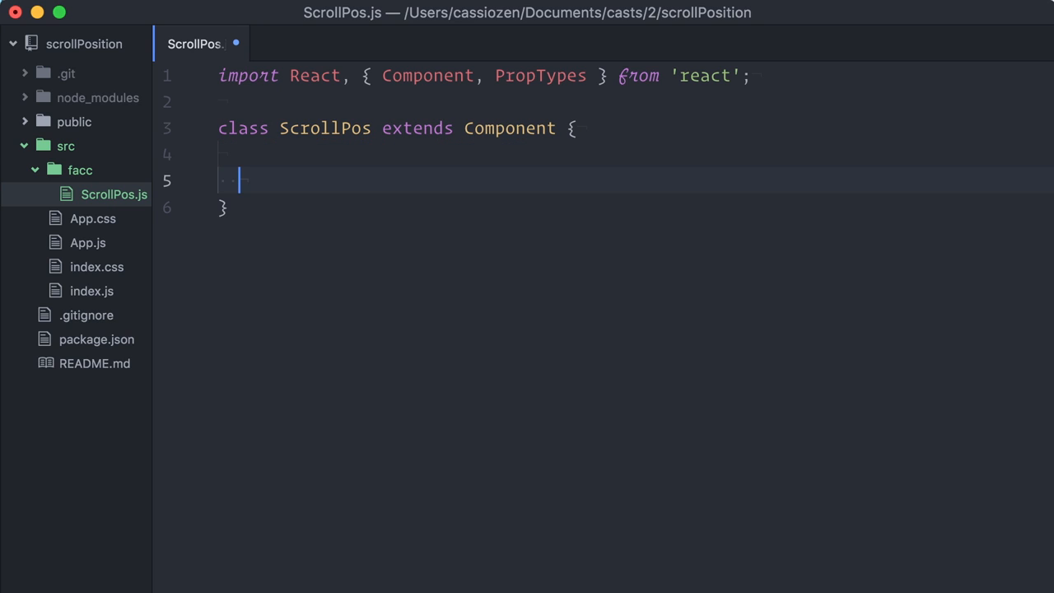
text(static proptypes = {)
text(children: PropTypes.func.isRequired)
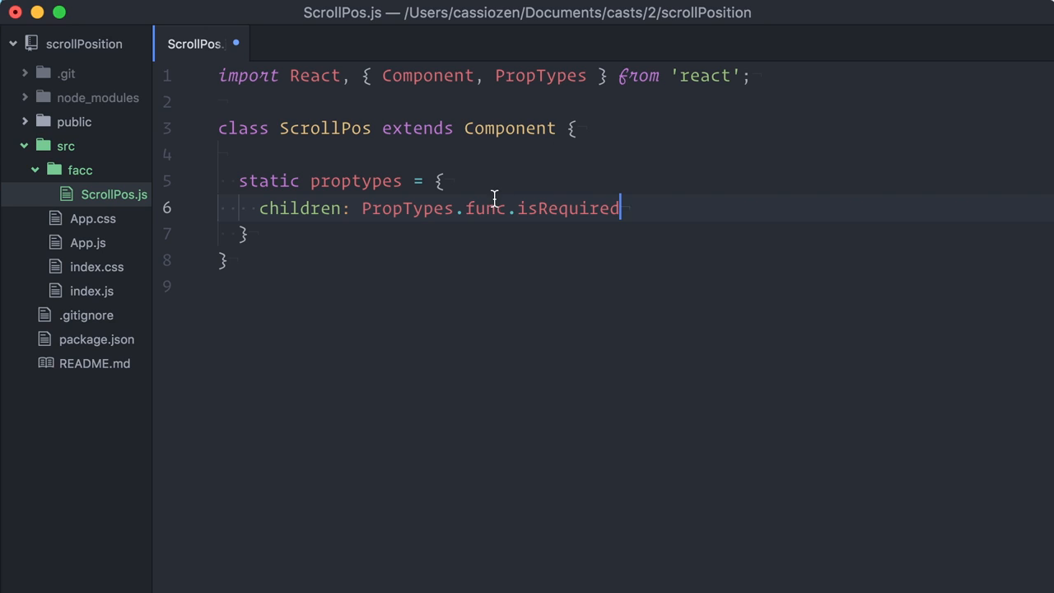
double_click(484, 207)
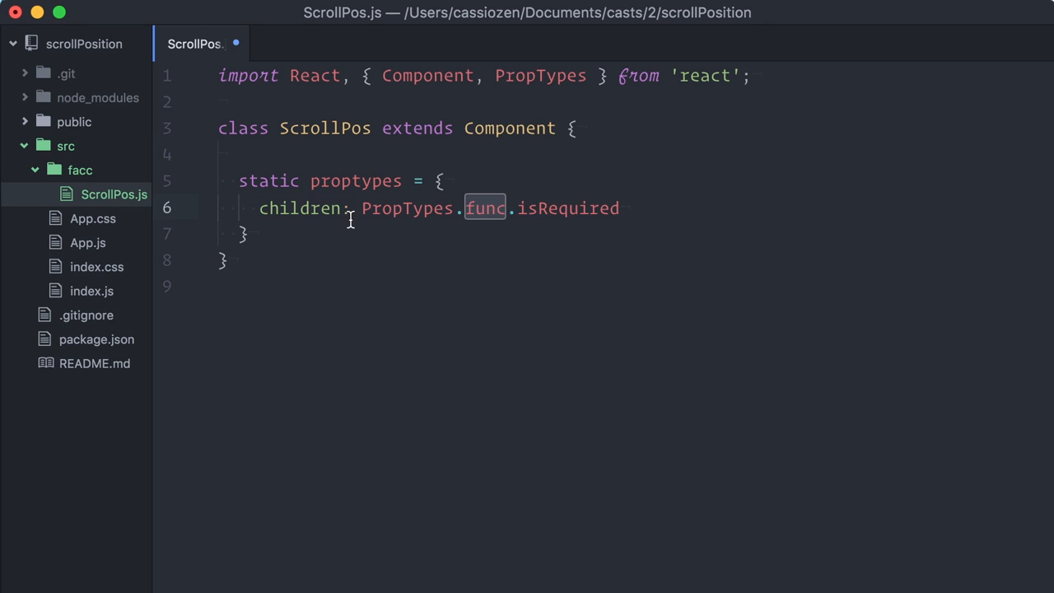
text(render() {)
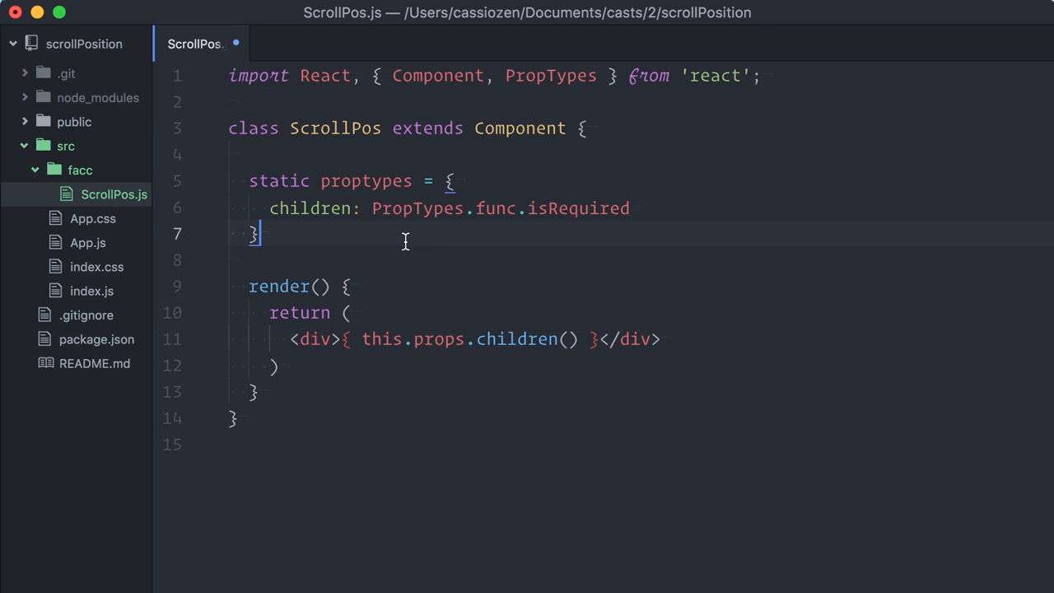
Step: Add componentDidMount scroll listener and a position state initialised to null
text(componentDidMount)
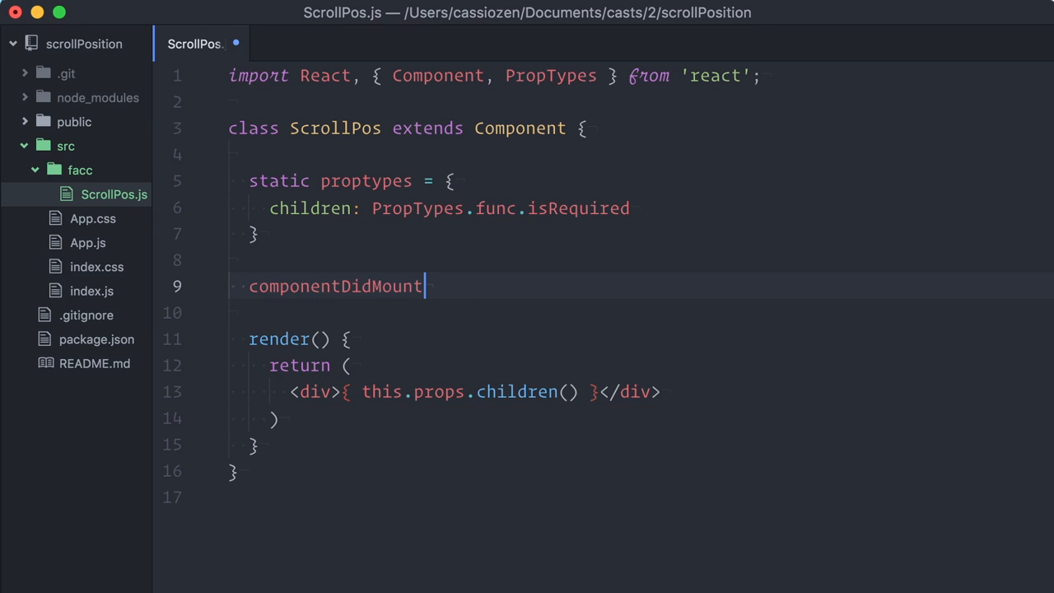
text(() {)
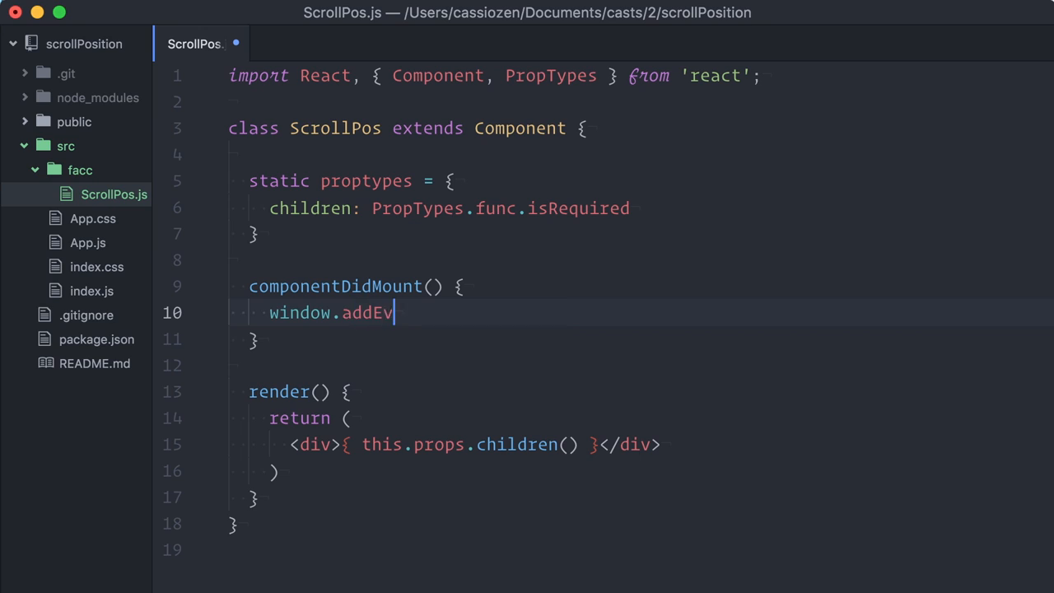
text(entListener('scroll', this.handleScroll);)
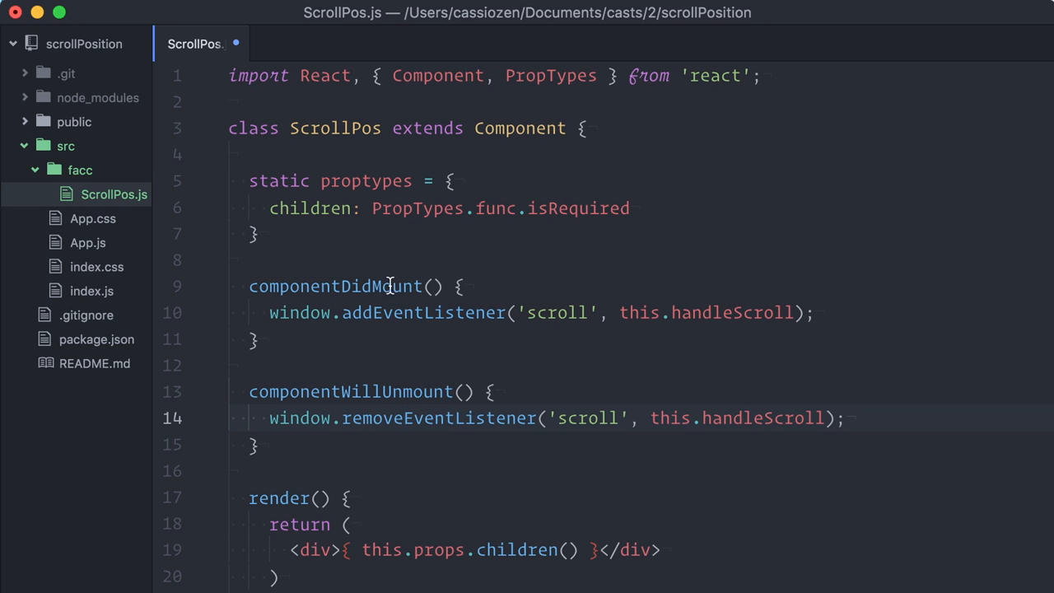
text(state = {)
text(position:)
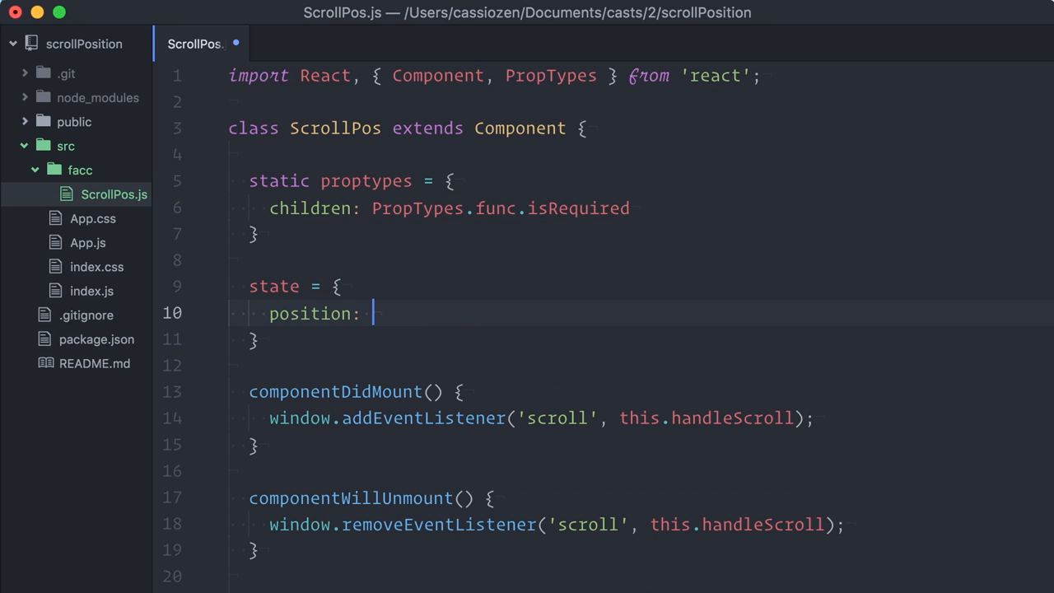
text(null)
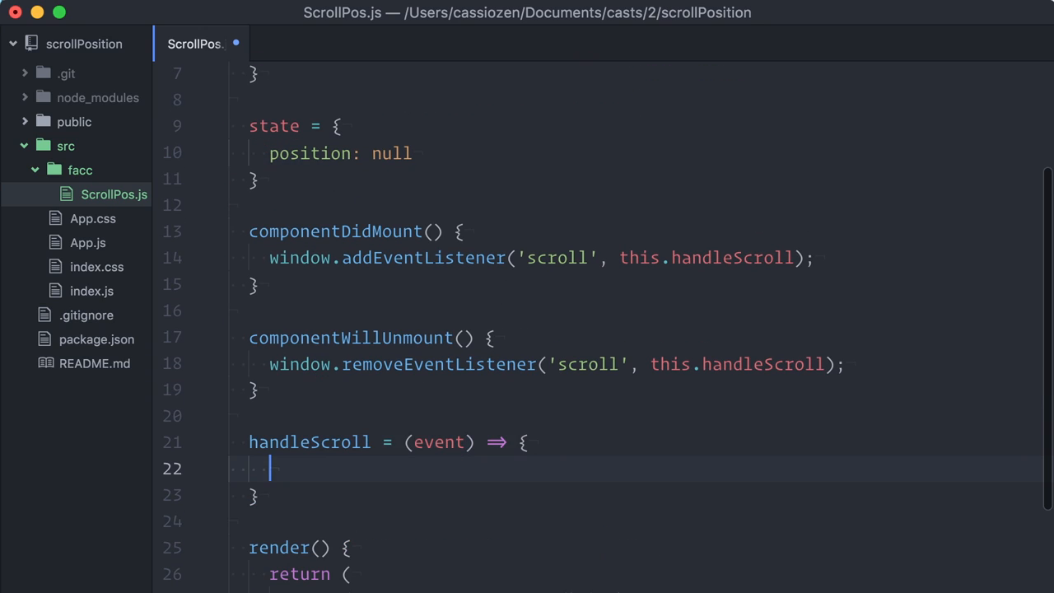
Step: Store scrollTop as position in handleScroll, pass this.state.position to children, export default ScrollPos
text(const scrollTop = event.srcElement.body.scrollTop;)
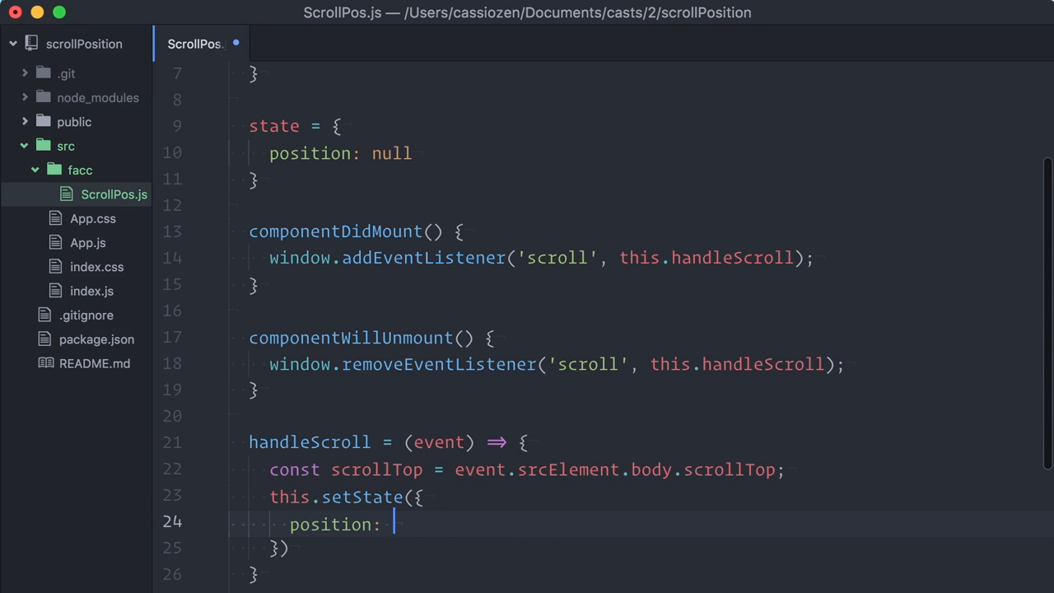
text(scrollTop)
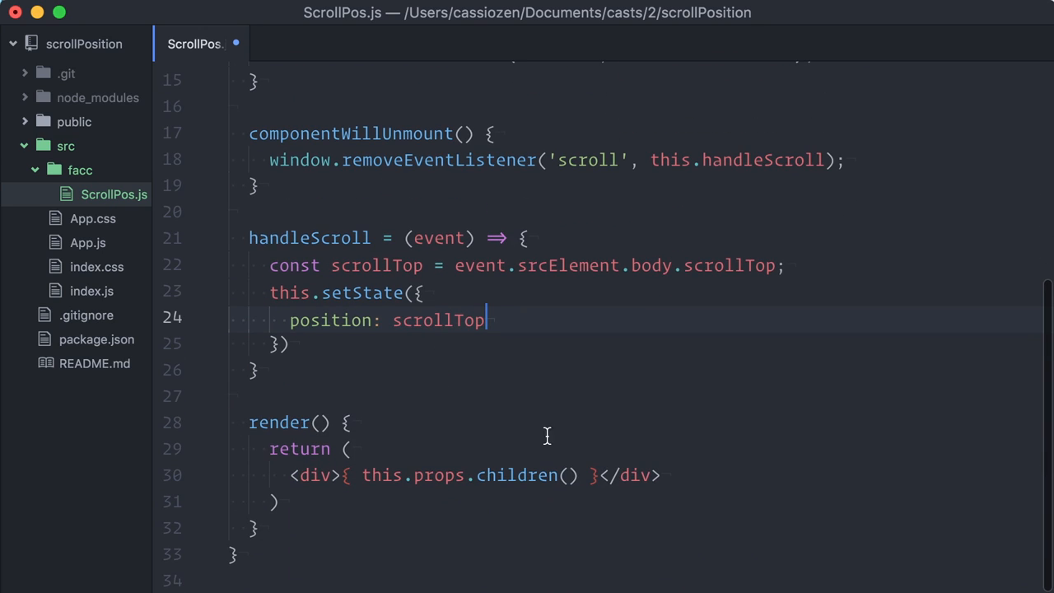
text(this.s)
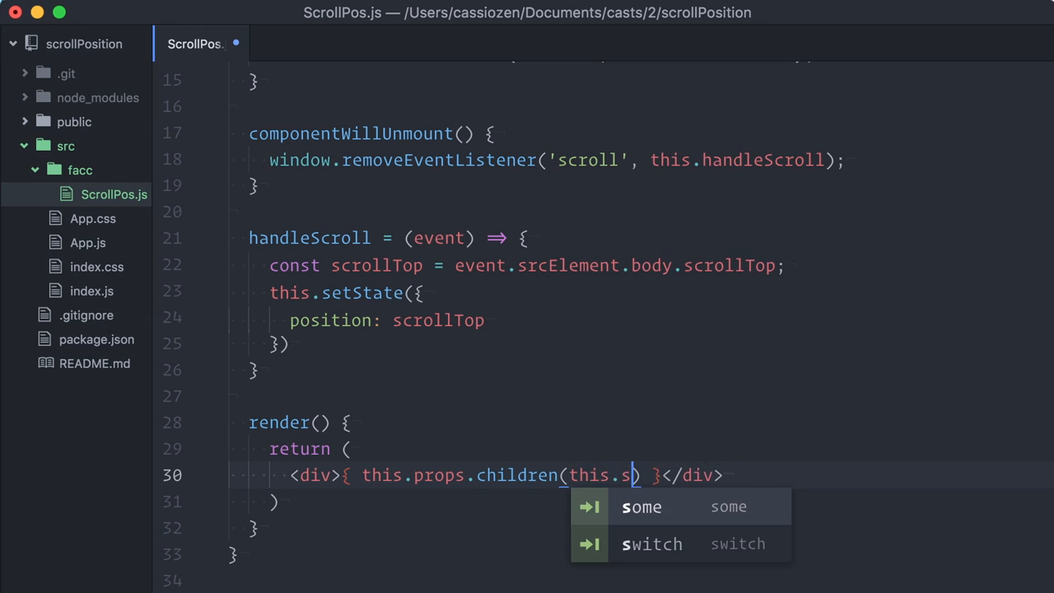
text(tate.position)
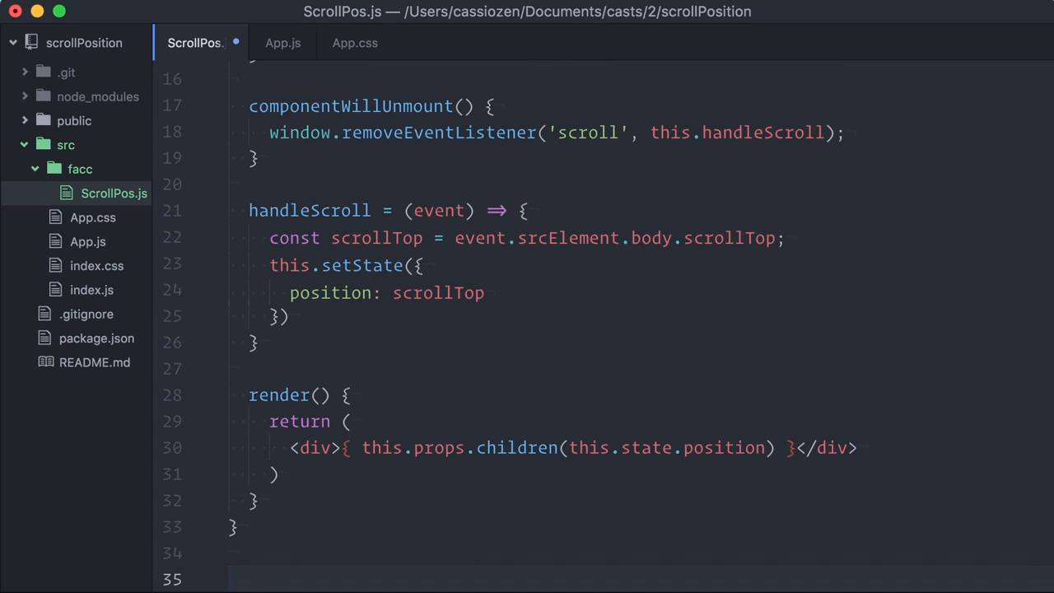
text(export default ScrollPos;)
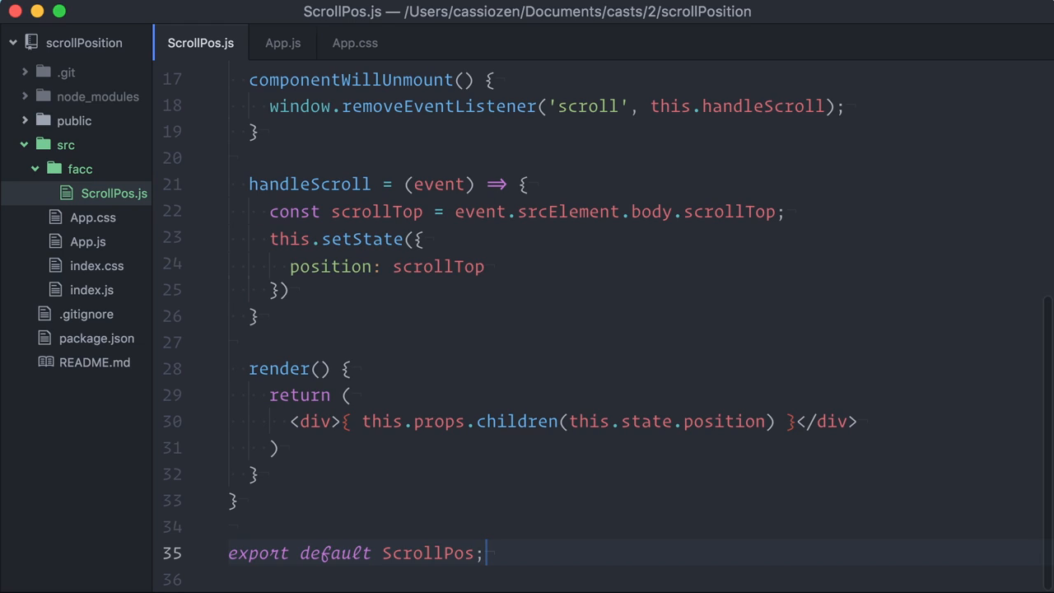
click(283, 43)
text(<div)
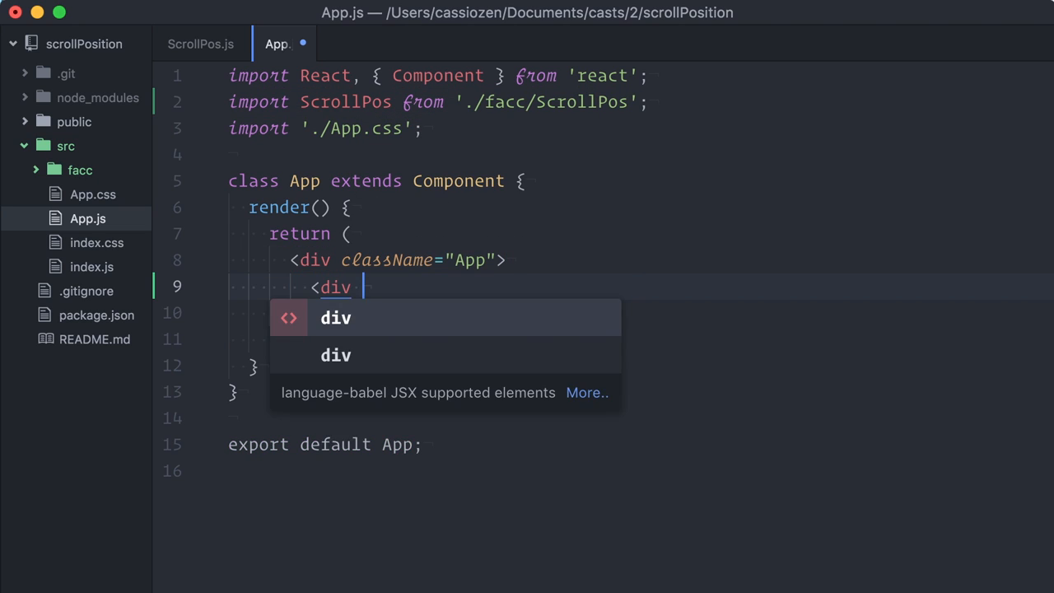
Step: Add a spacer div in App.js and a .spacer height rule in App.css
text(className='space')
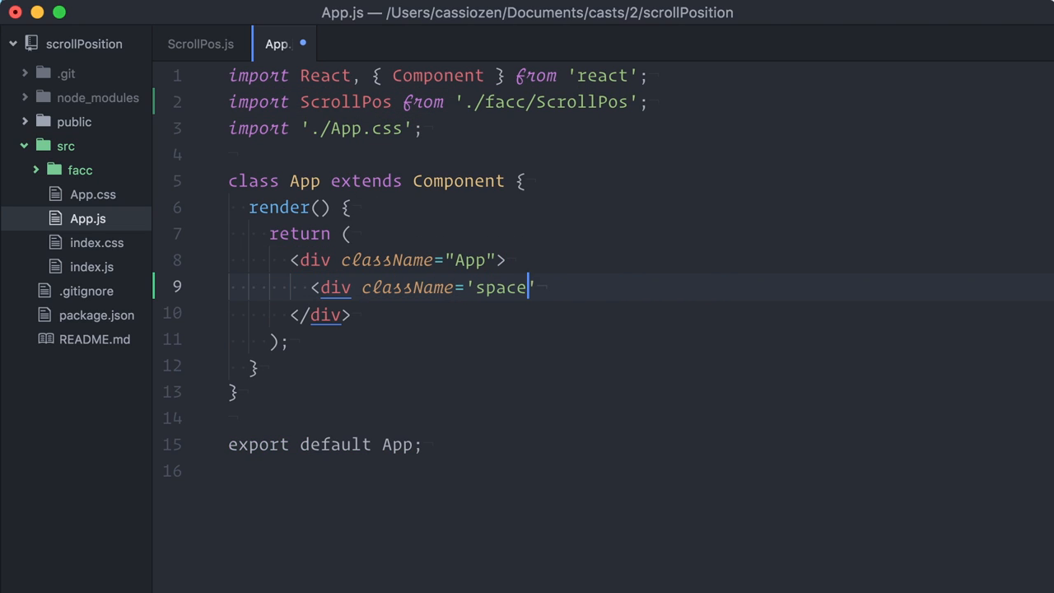
text(r'></div>)
text(.spacer)
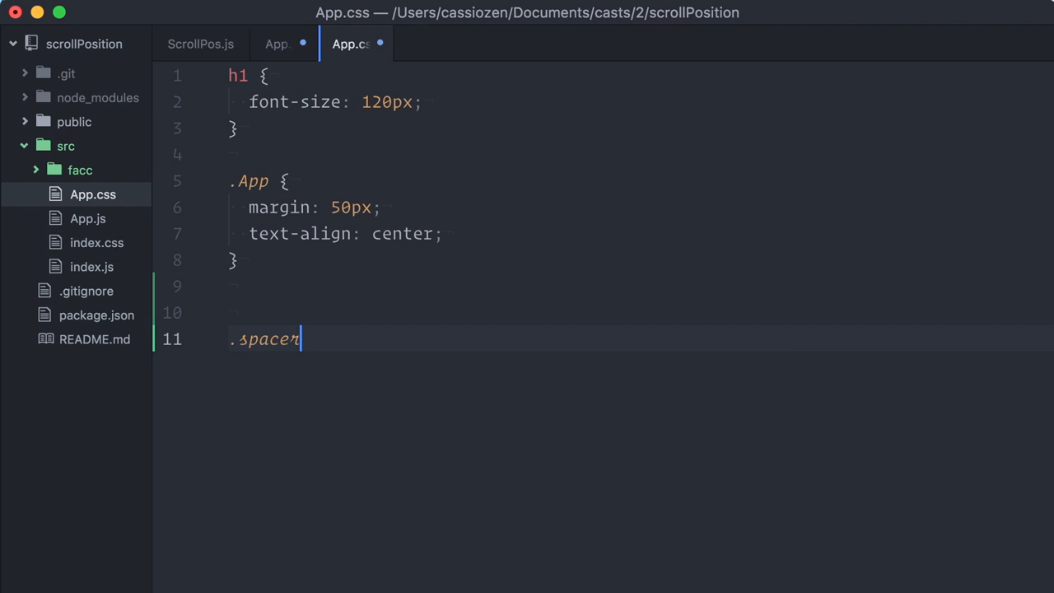
text({\n  height: 10)
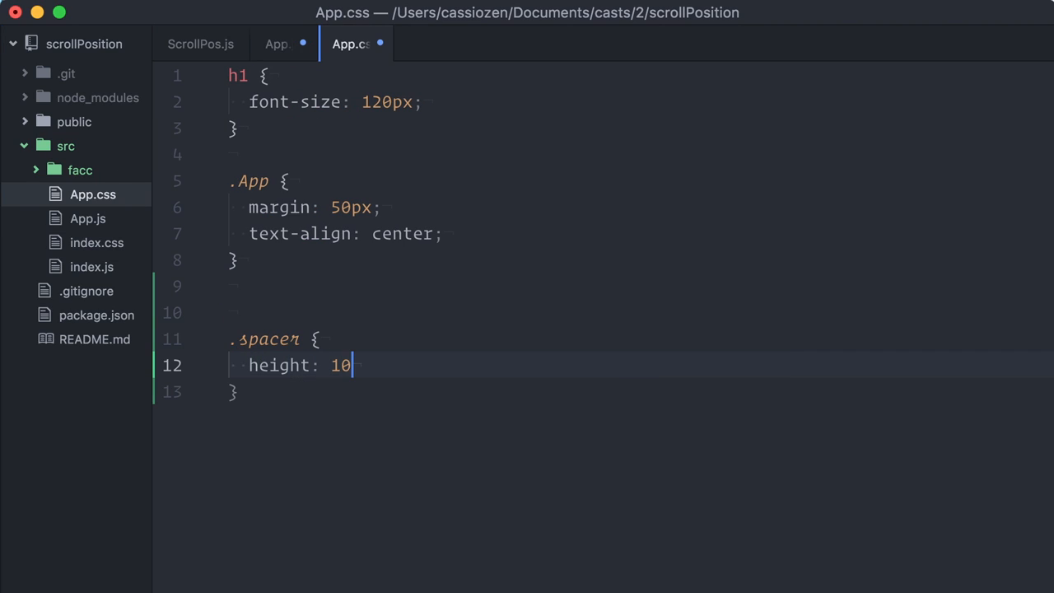
click(277, 42)
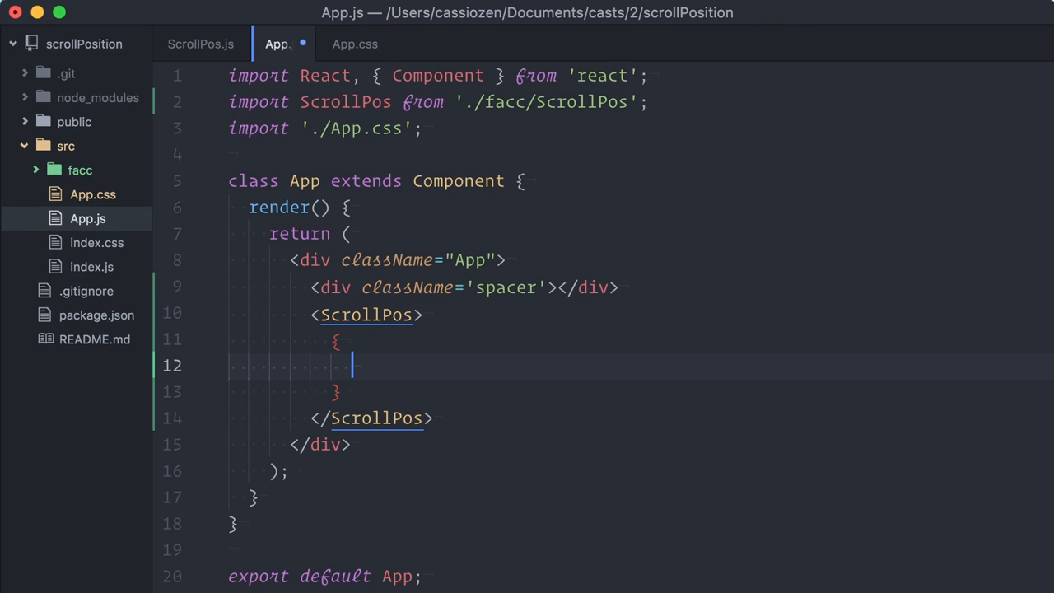
Step: Render ScrollPos with position => <h1>{position}</h1> followed by another spacer div
text(position => <h1>{}</h1>)
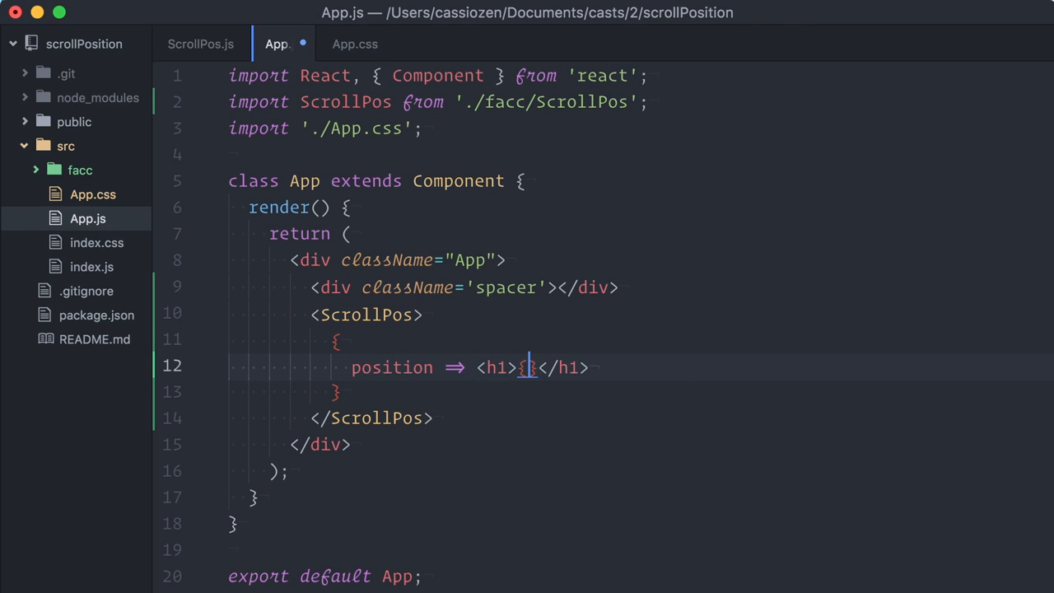
text(position)
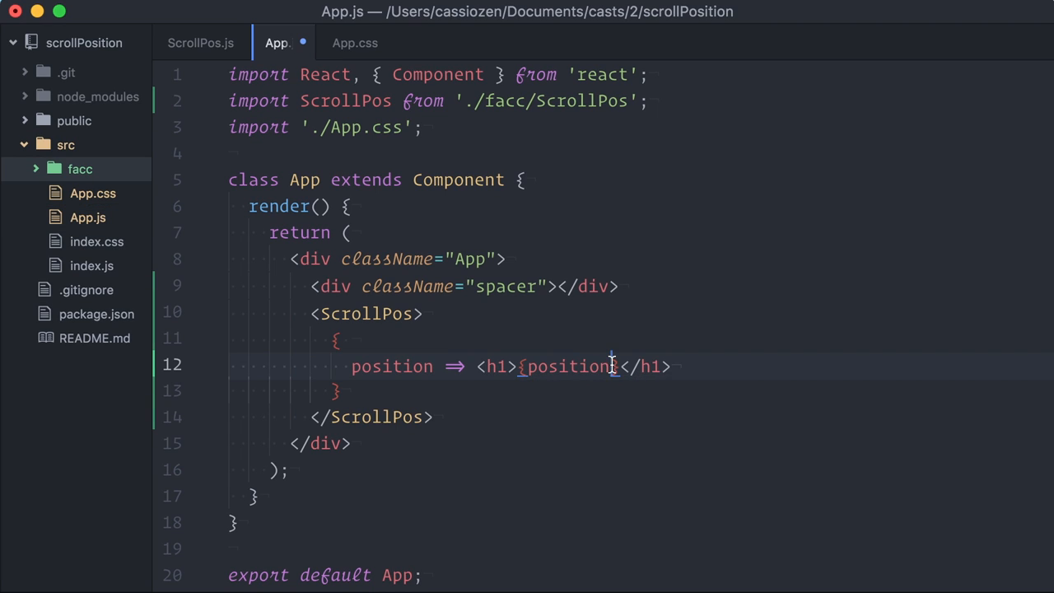
text(<div className="spacer"></div>)
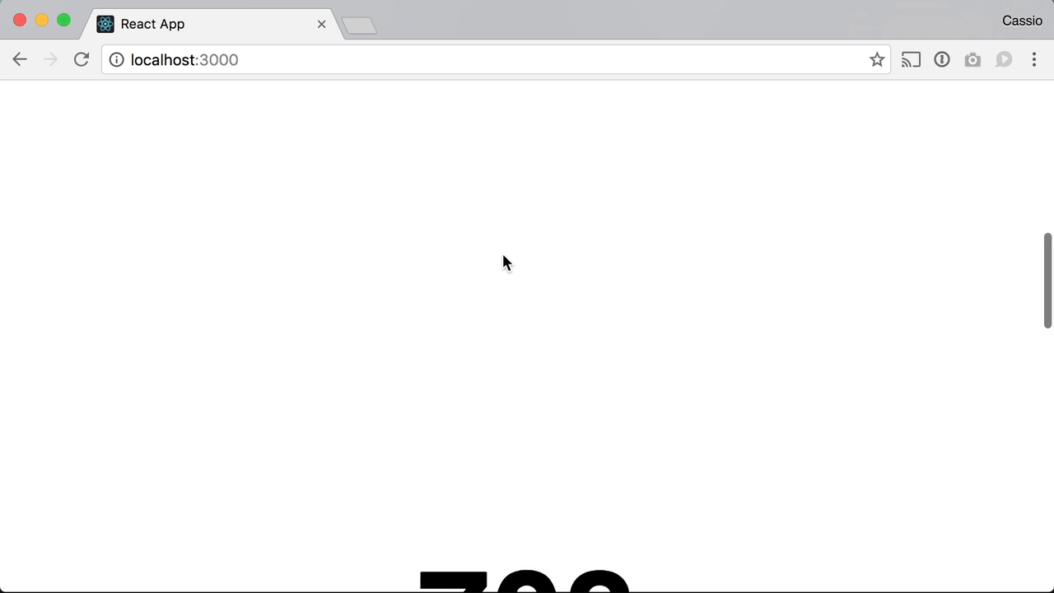
Step: Scroll the localhost:3000 page to watch the displayed scroll position update
scroll(down, 3)
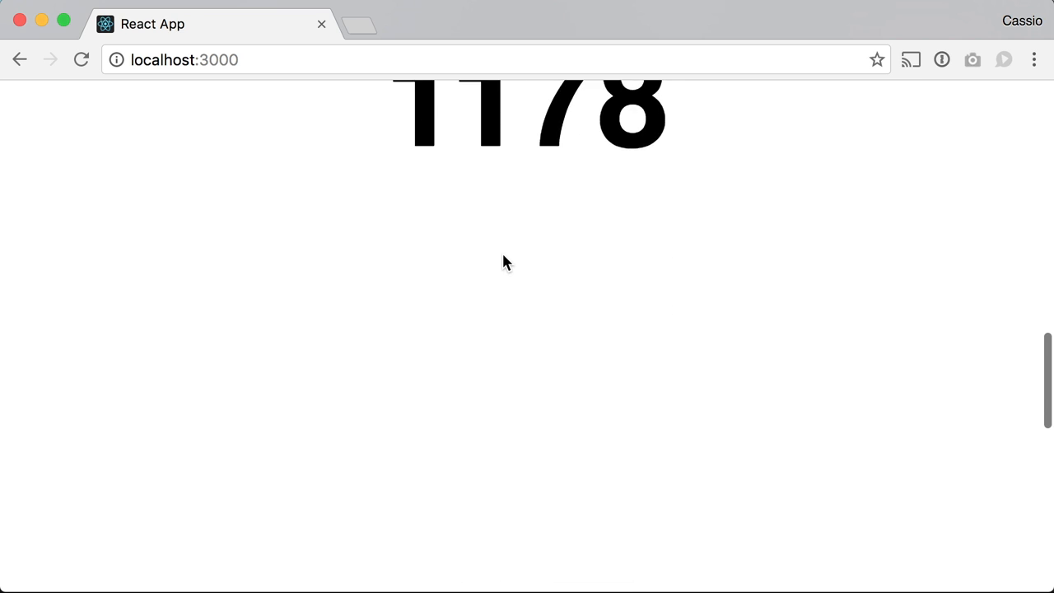
scroll(down, 3)
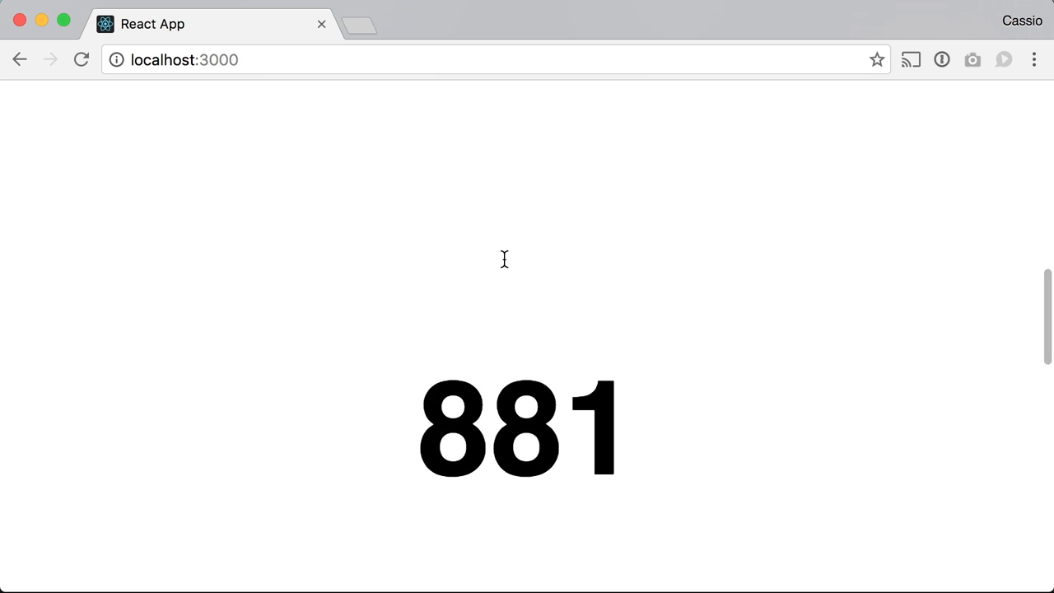
mouse_move(481, 254)
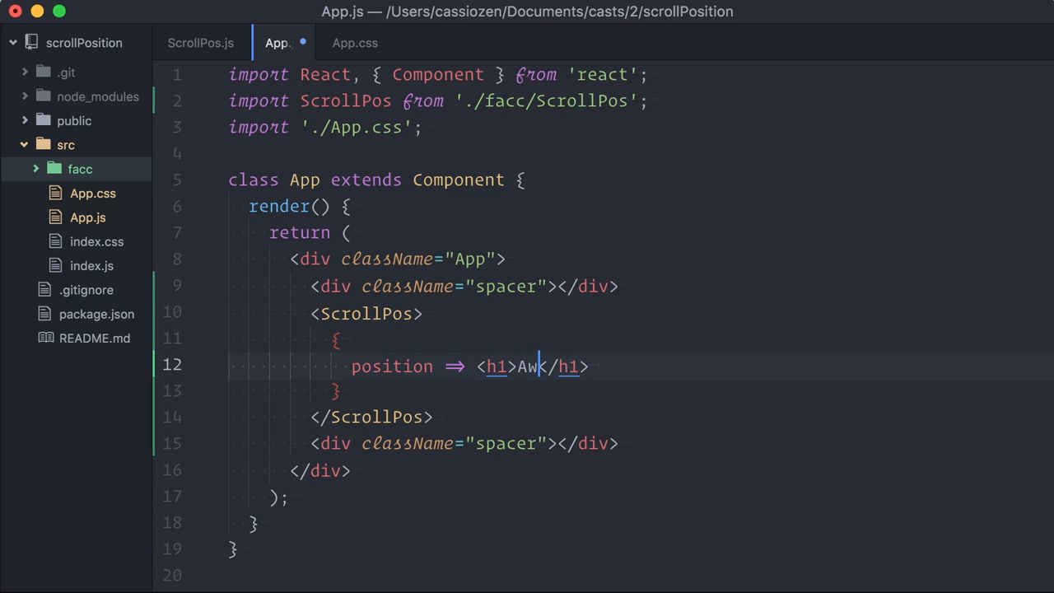
Step: Change the h1 to 'Awesome Text!' with style transform rotateY(${position}deg)
text(esome Text!)
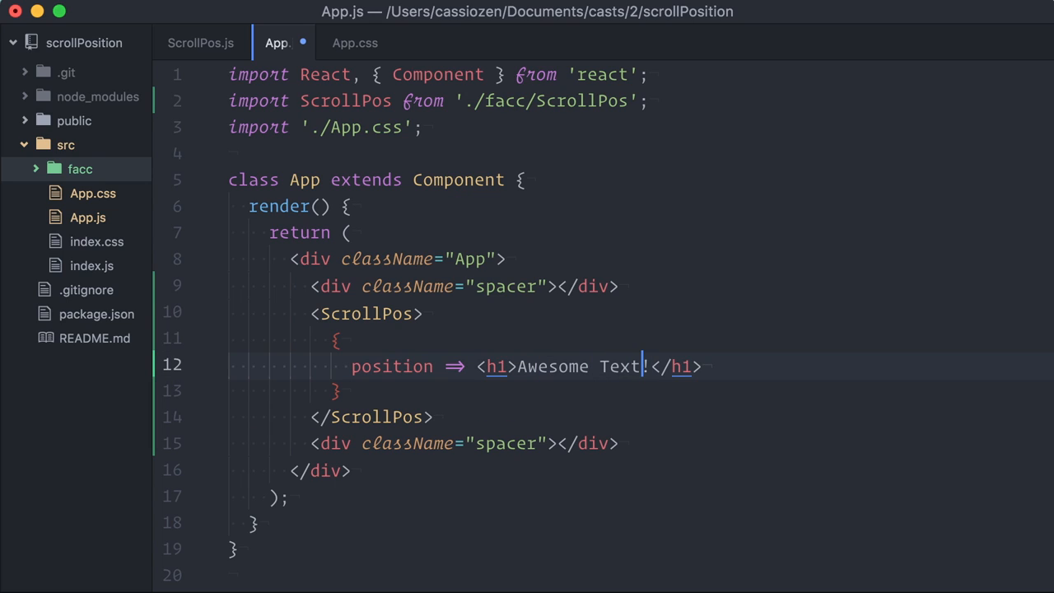
text(style)
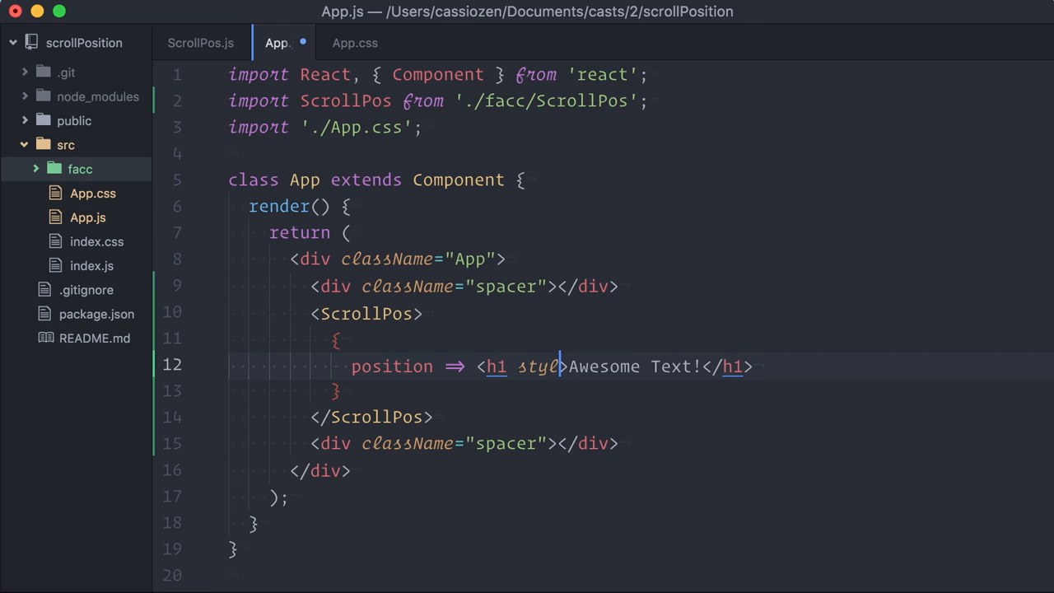
text(={{transform: `rotateY($)
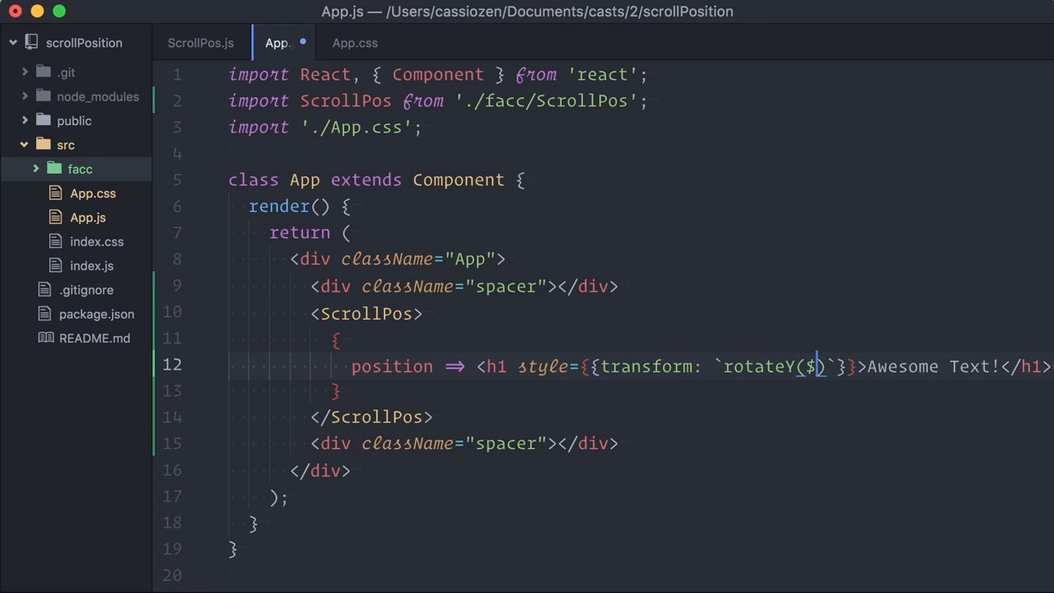
text({position}deg)
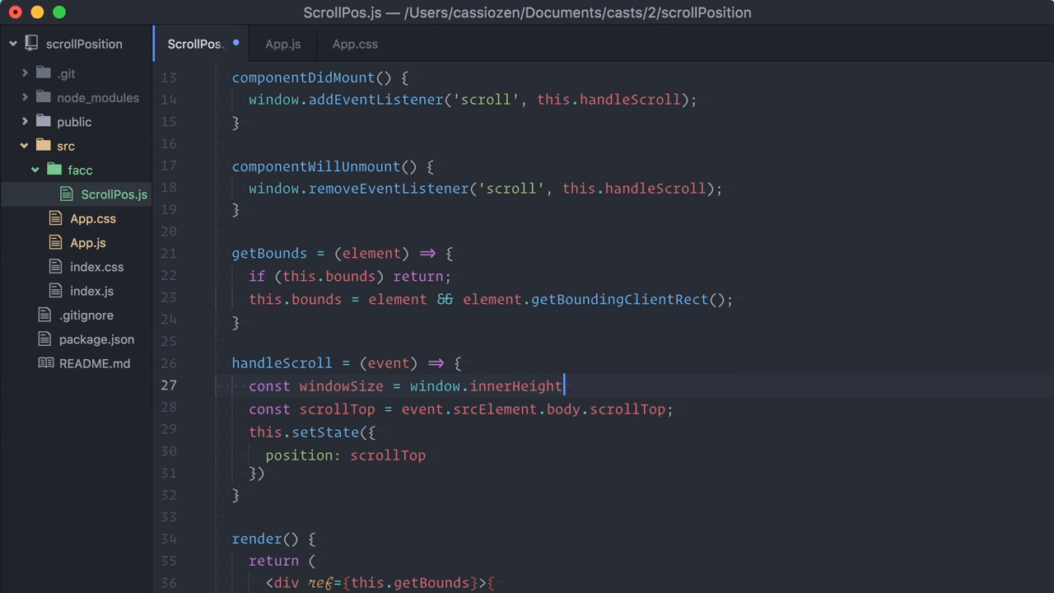
Step: Compute visibleSpace from windowSize and this.bounds in handleScroll, then return to App.js
text(const visibleSpace = windowSize + (this.bounds.bottom - this.bounds.top);)
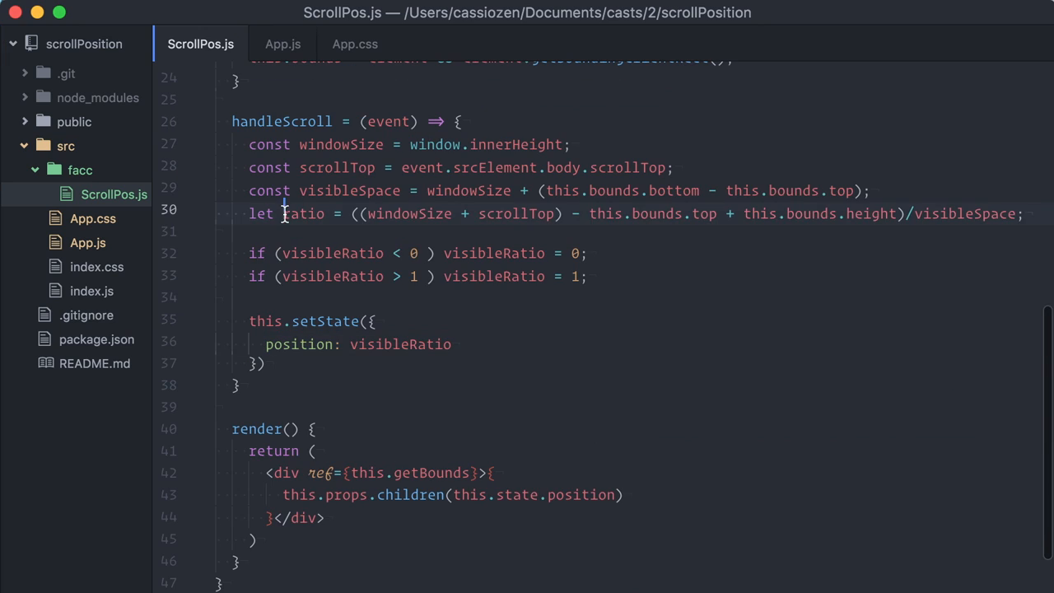
click(88, 242)
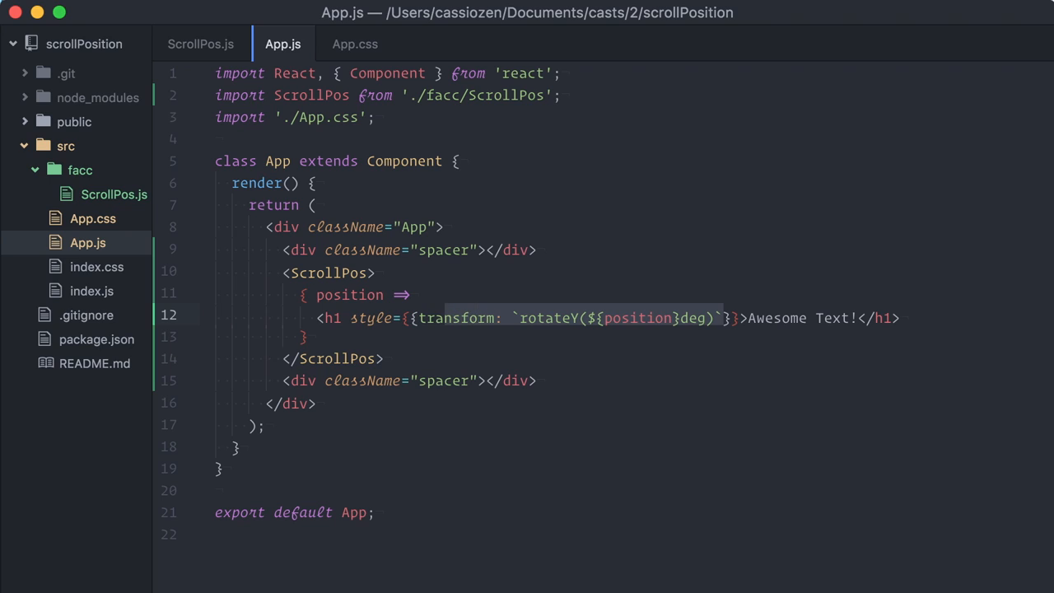
Step: Try an opacity style on the h1, preview in Chrome, then strip the style attribute
text(opacity)
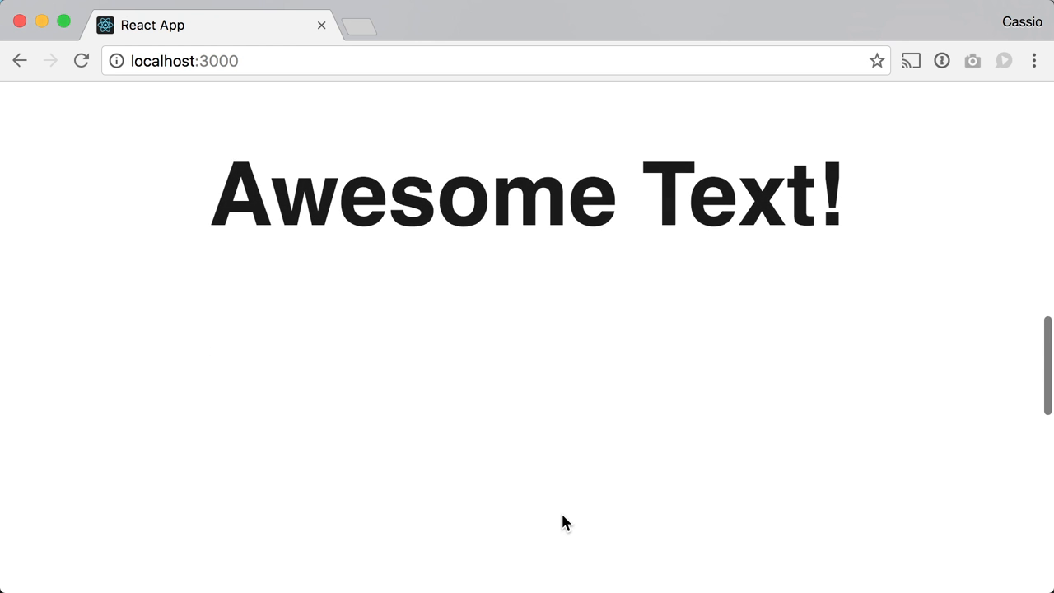
scroll(down, 3)
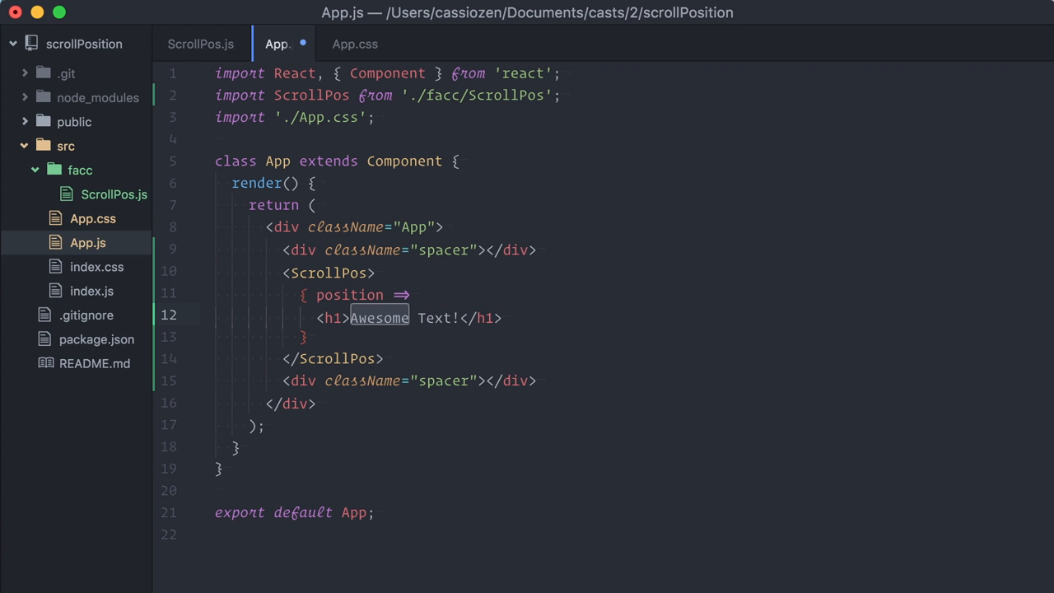
Step: Make the h1 render {'Awesome Text!'.substr(0, position*13)} and scroll the page to test the reveal
text({'Awesome Text!'})
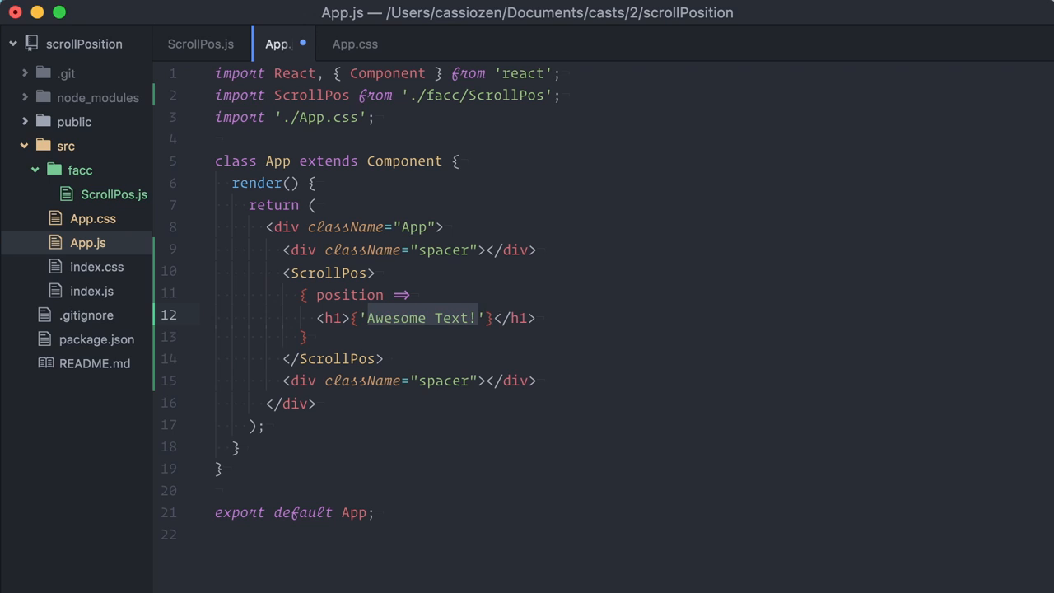
text(.substr(0,p)
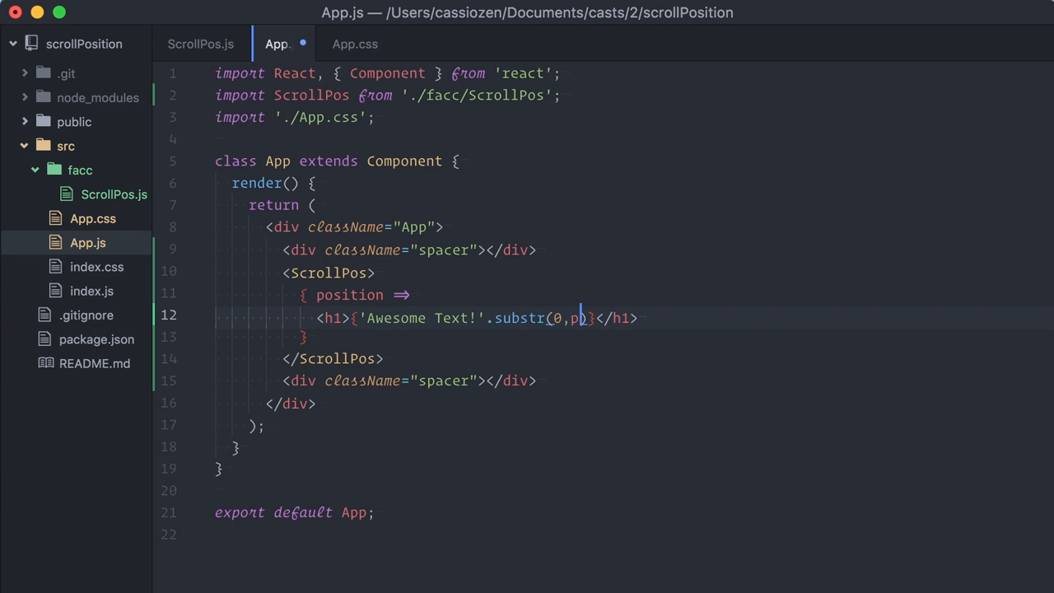
text(osition*13)
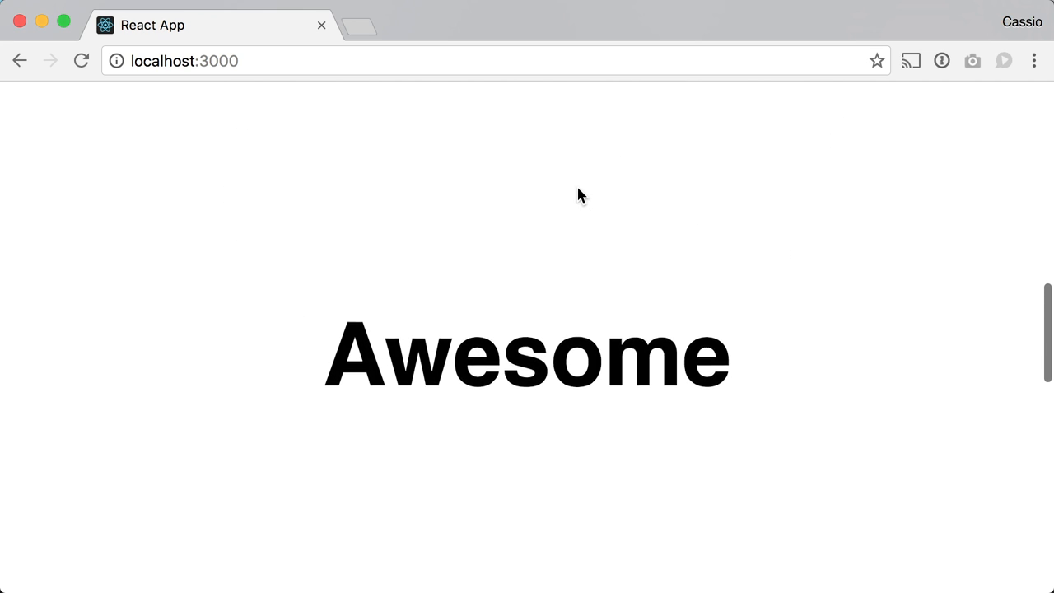
scroll(down, 3)
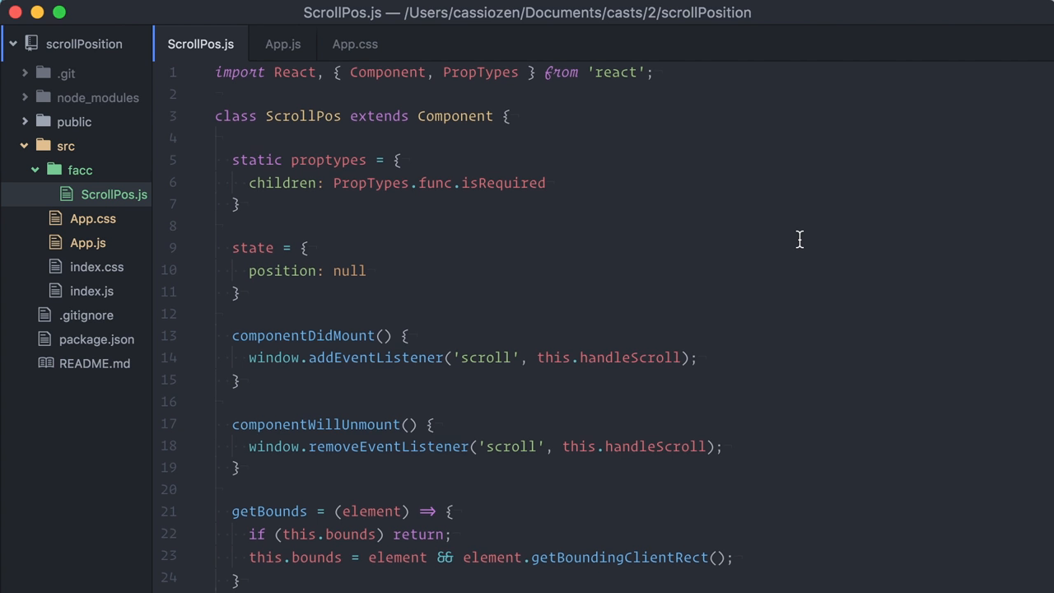
scroll(down, 3)
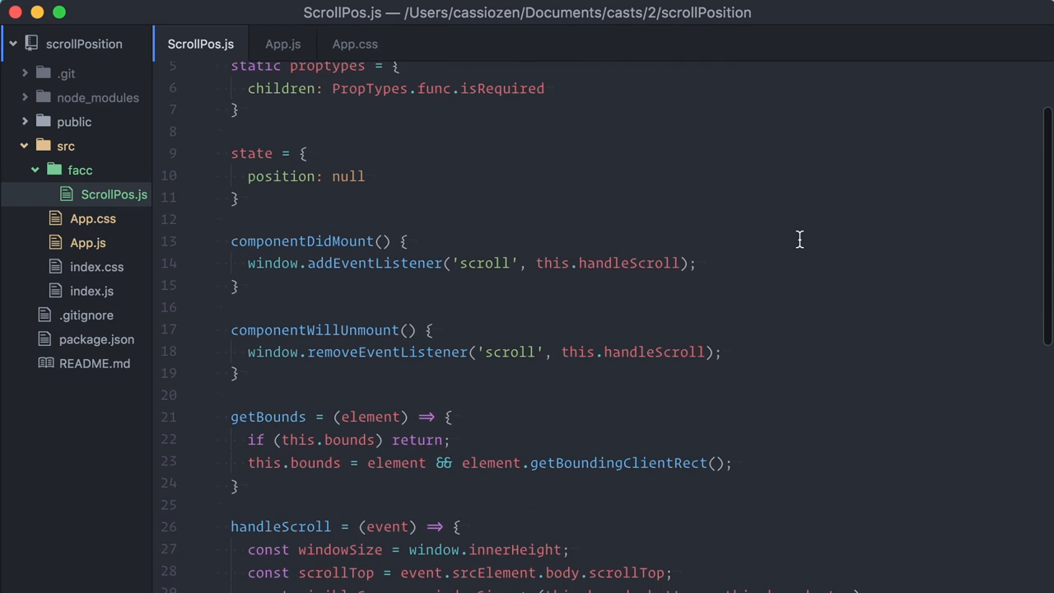
scroll(down, 3)
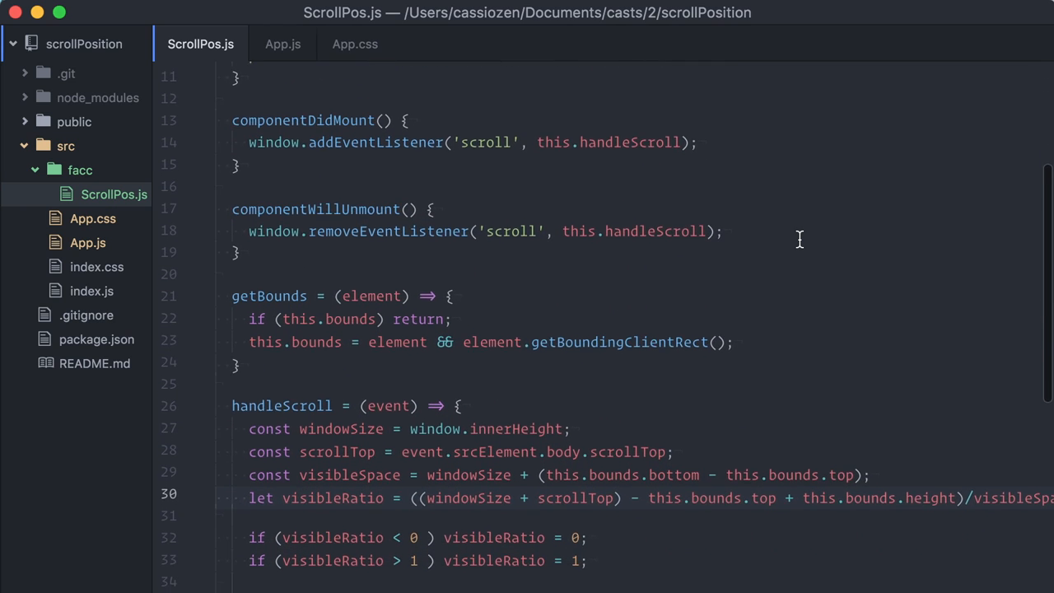
scroll(down, 3)
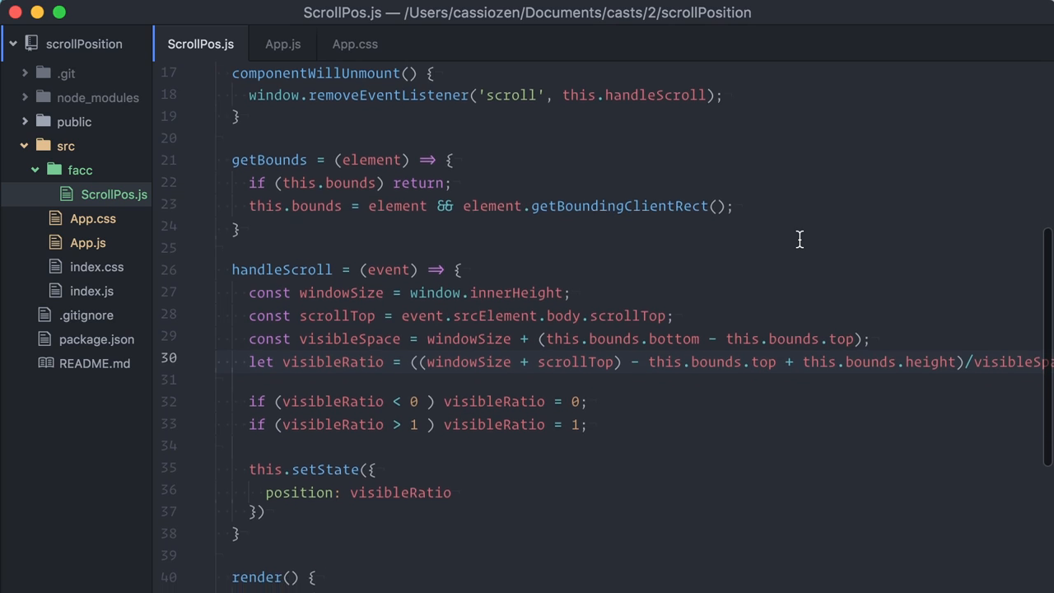
scroll(down, 3)
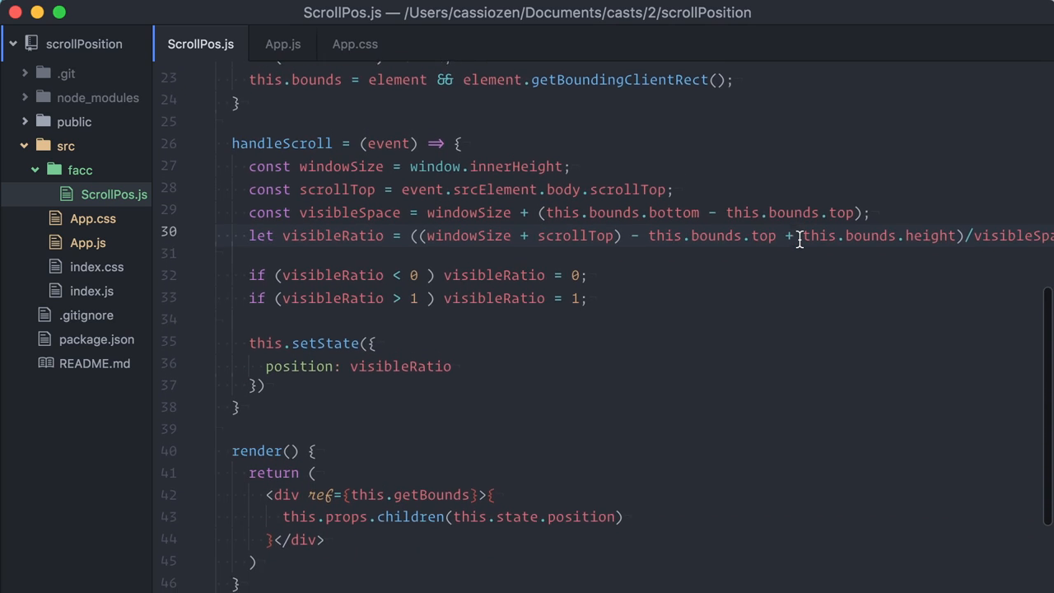
scroll(down, 3)
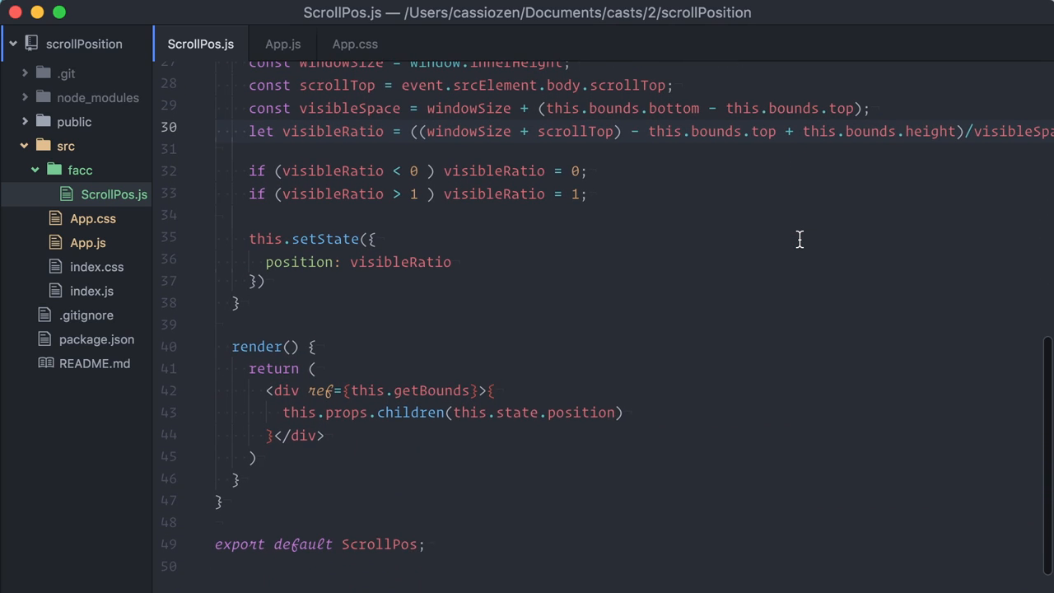